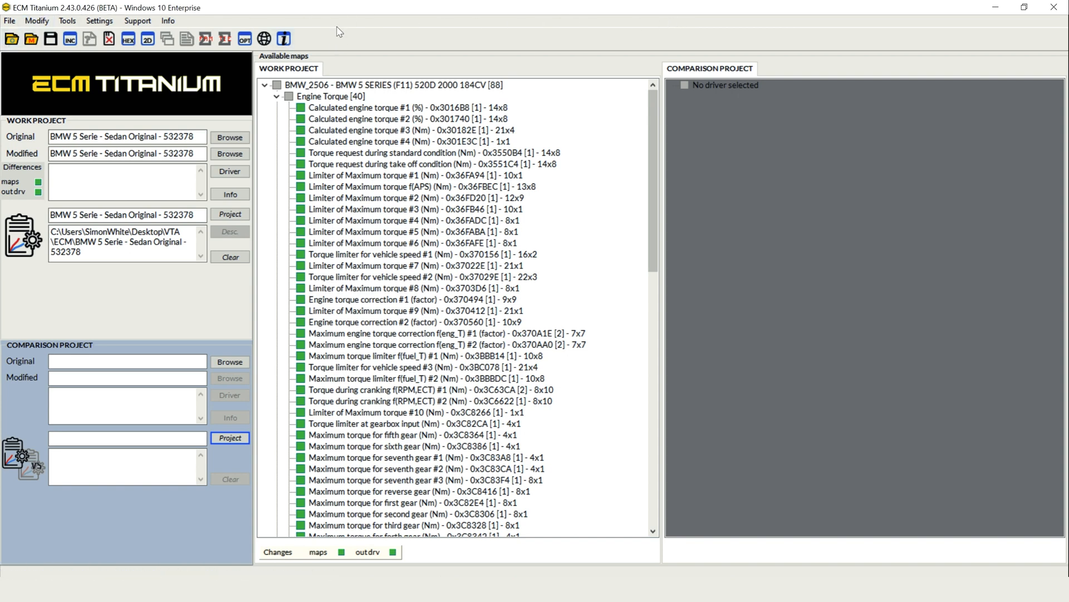
{"action": "mouse_move", "coordinate": [555, 251]}
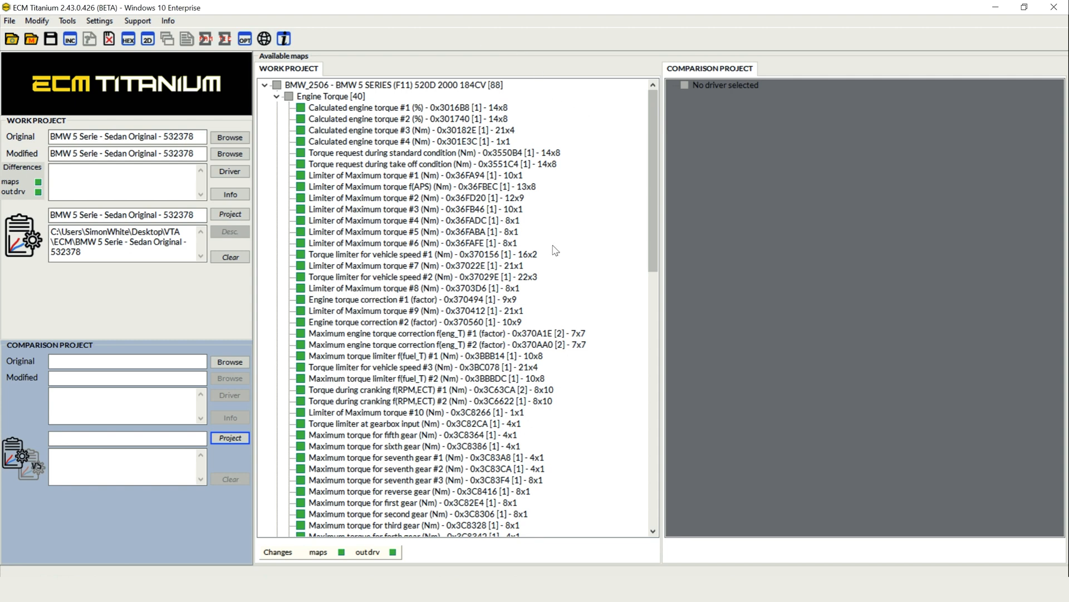
{"action": "mouse_move", "coordinate": [361, 102]}
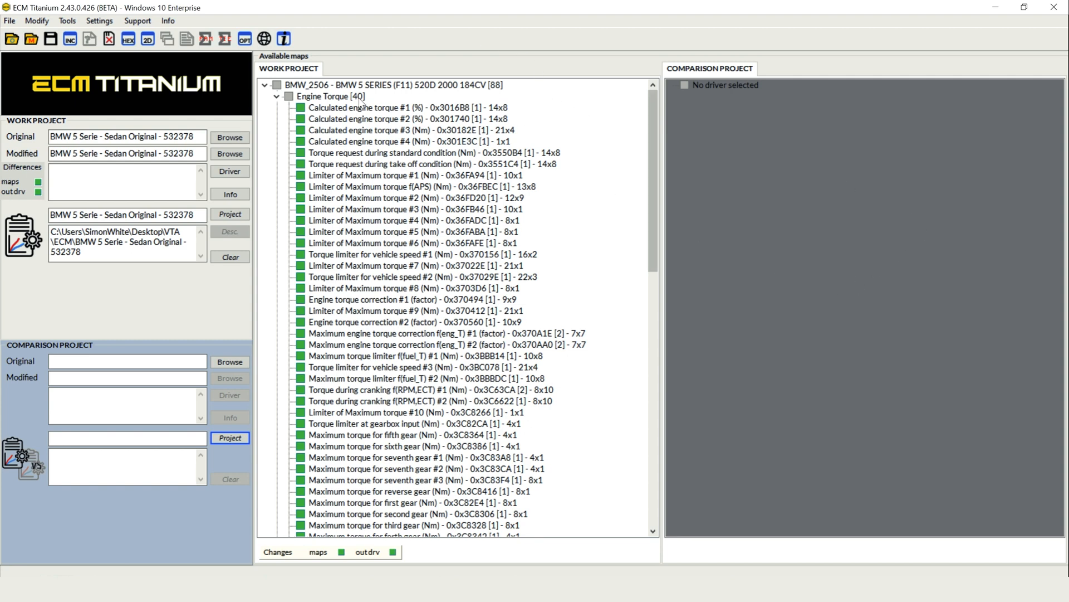
{"action": "mouse_move", "coordinate": [765, 122]}
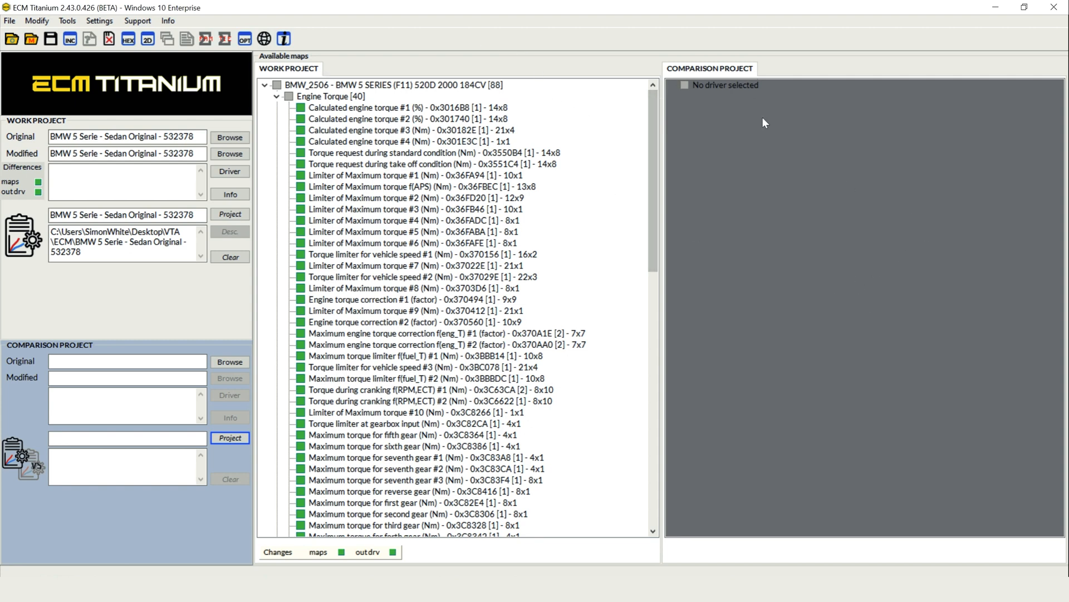
{"action": "mouse_move", "coordinate": [781, 171]}
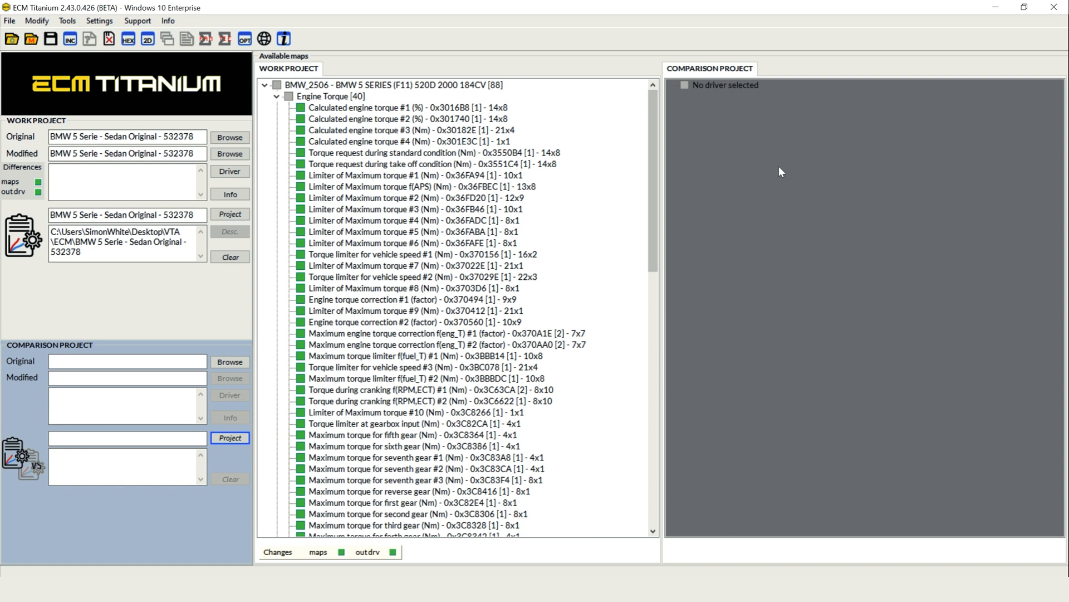
{"action": "mouse_move", "coordinate": [421, 100]}
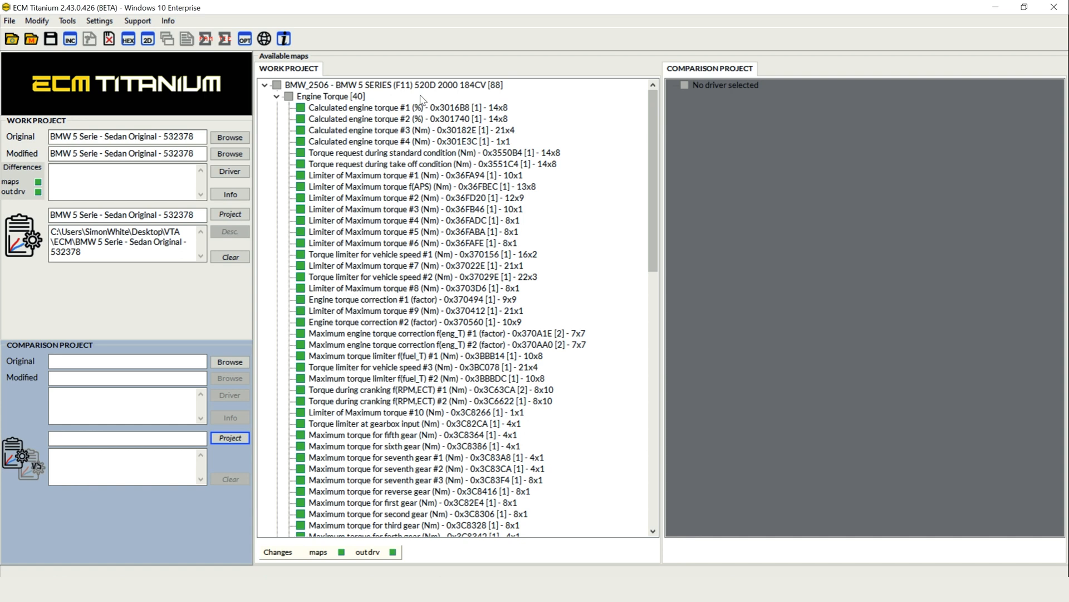
{"action": "mouse_move", "coordinate": [470, 94]}
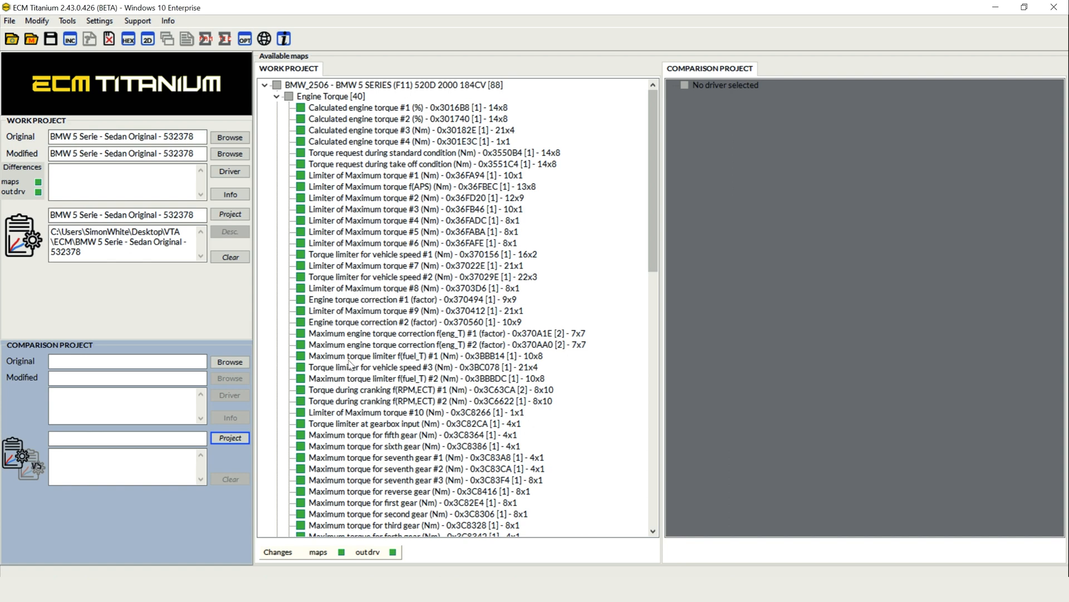
{"action": "mouse_move", "coordinate": [453, 313]}
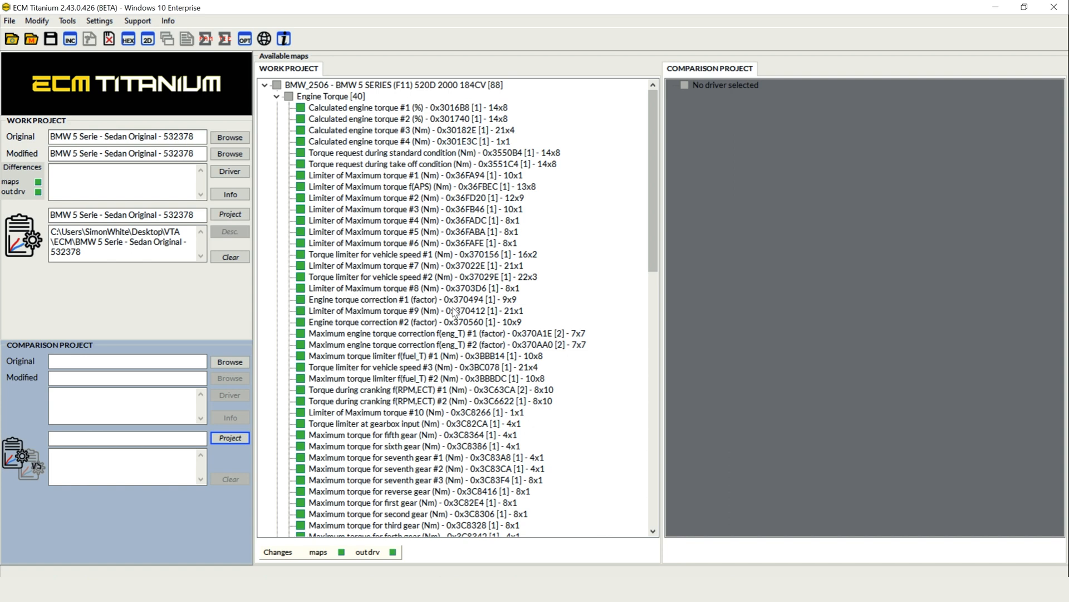
{"action": "mouse_move", "coordinate": [708, 71]}
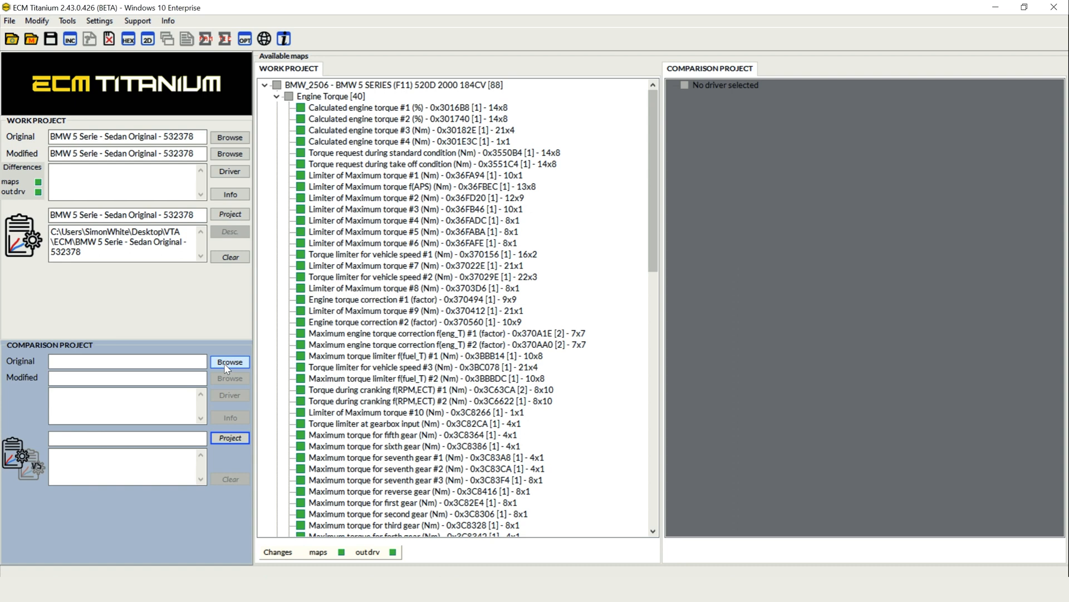
{"action": "mouse_move", "coordinate": [230, 377]}
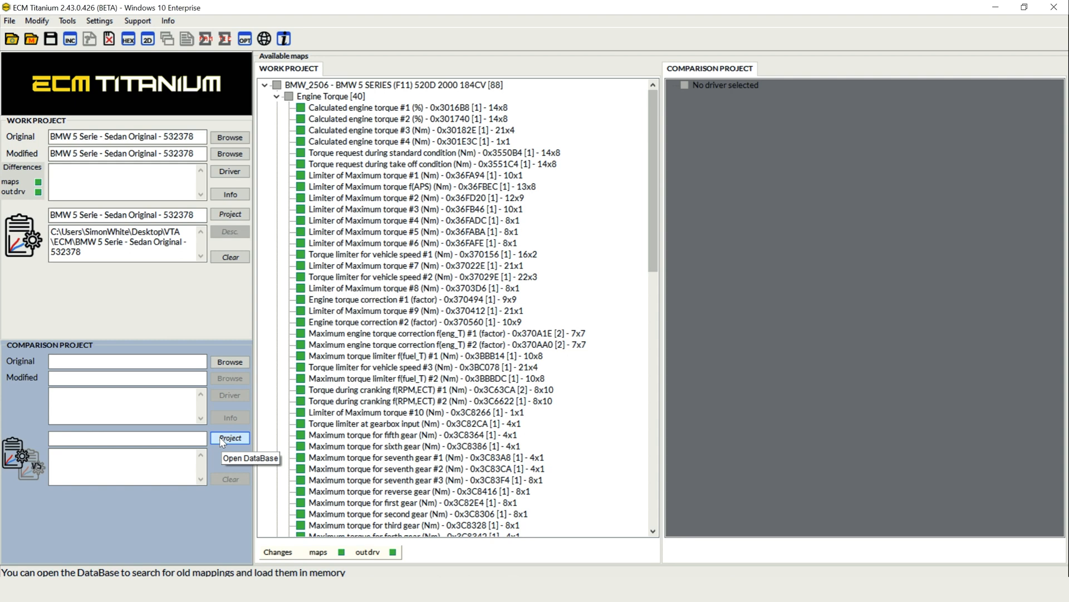
- From the DataBase, choose the BMW 520d F11 VPERF modified file and accept it as comparison
{"action": "left_click", "coordinate": [230, 437]}
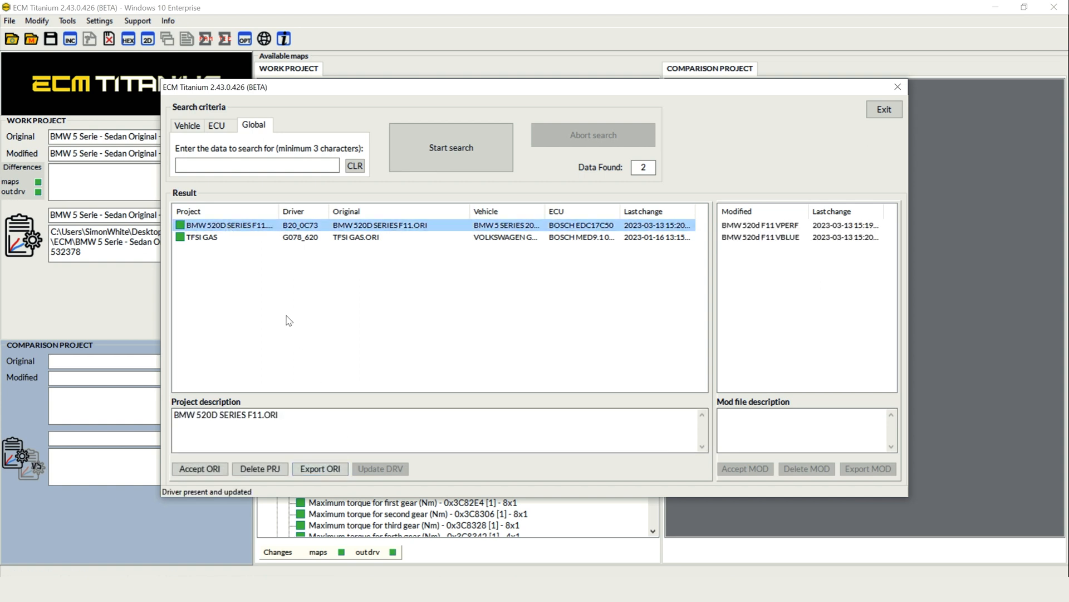
{"action": "mouse_move", "coordinate": [561, 281]}
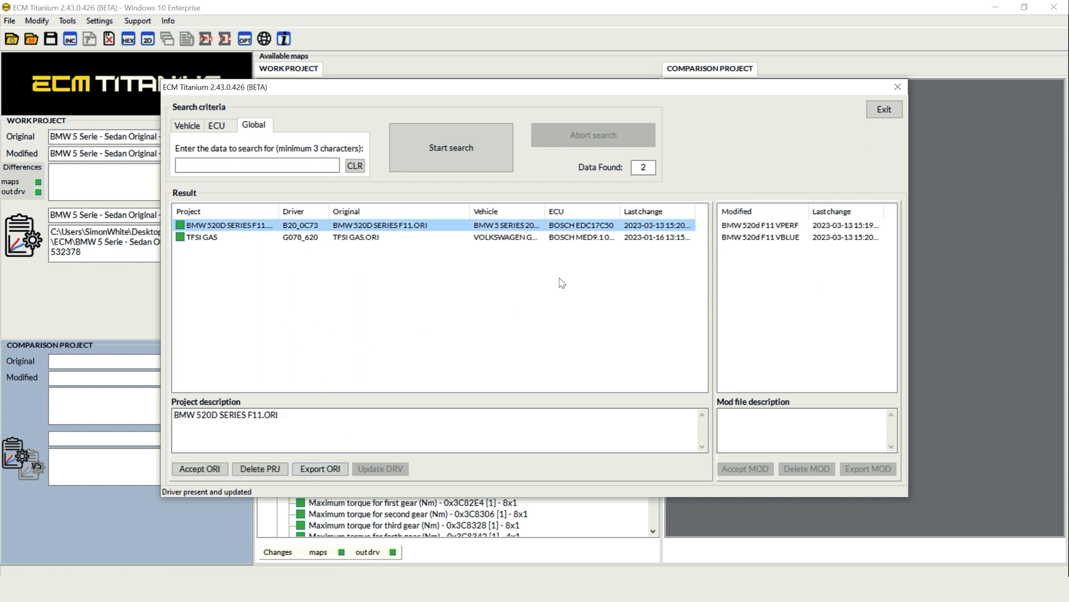
{"action": "mouse_move", "coordinate": [709, 233]}
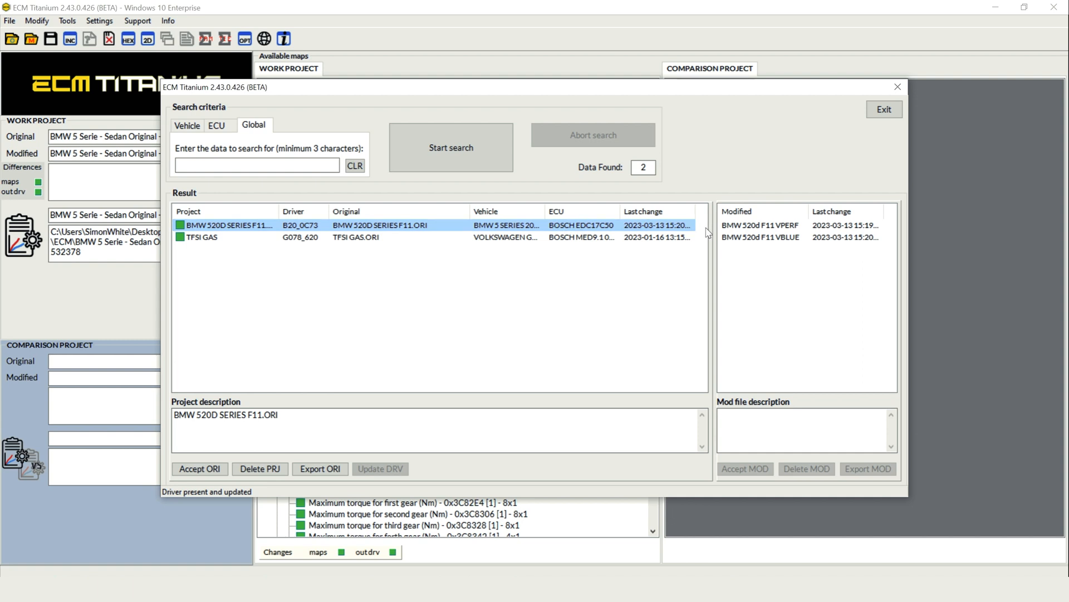
{"action": "mouse_move", "coordinate": [778, 296]}
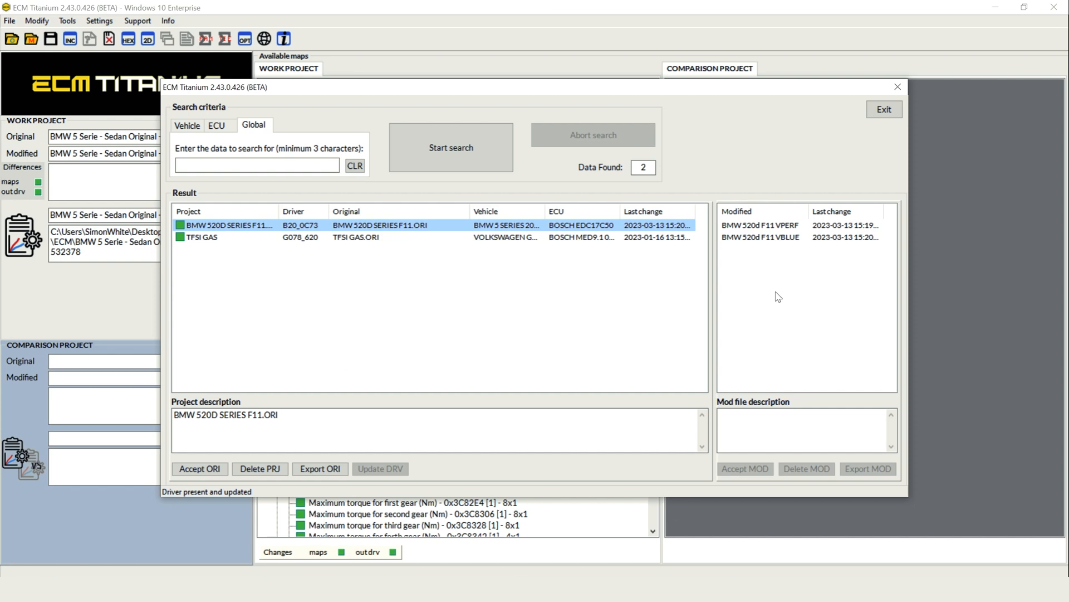
{"action": "left_click", "coordinate": [759, 236]}
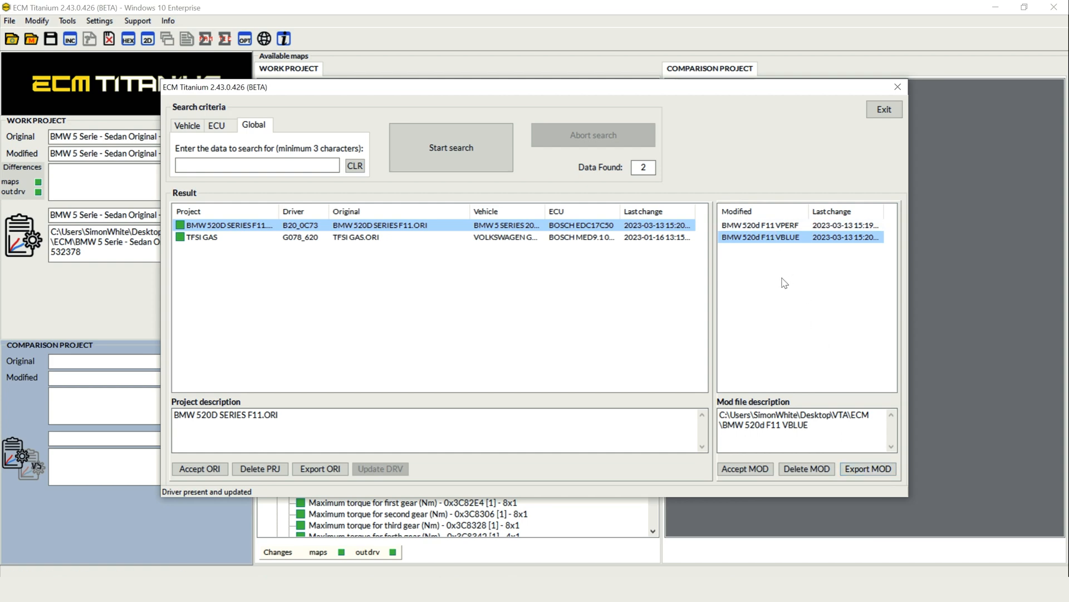
{"action": "mouse_move", "coordinate": [782, 280]}
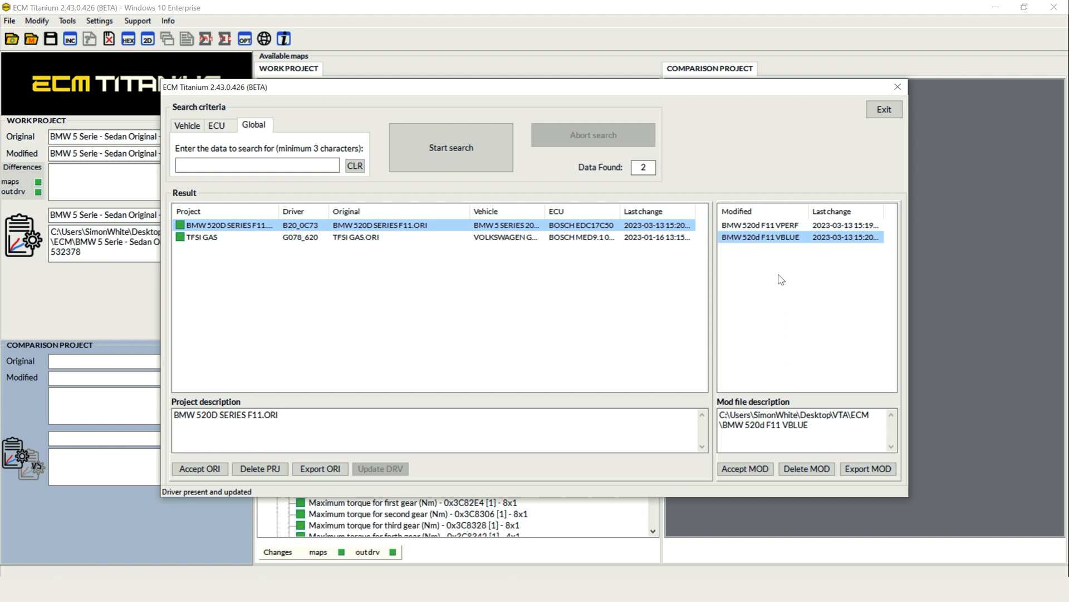
{"action": "left_click", "coordinate": [760, 225]}
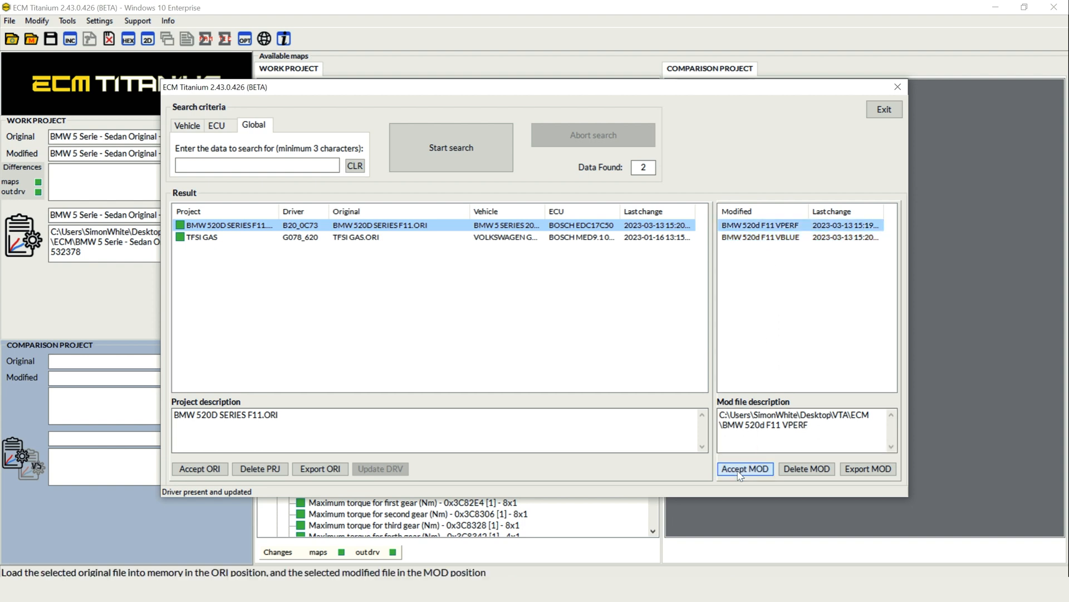
{"action": "left_click", "coordinate": [744, 469]}
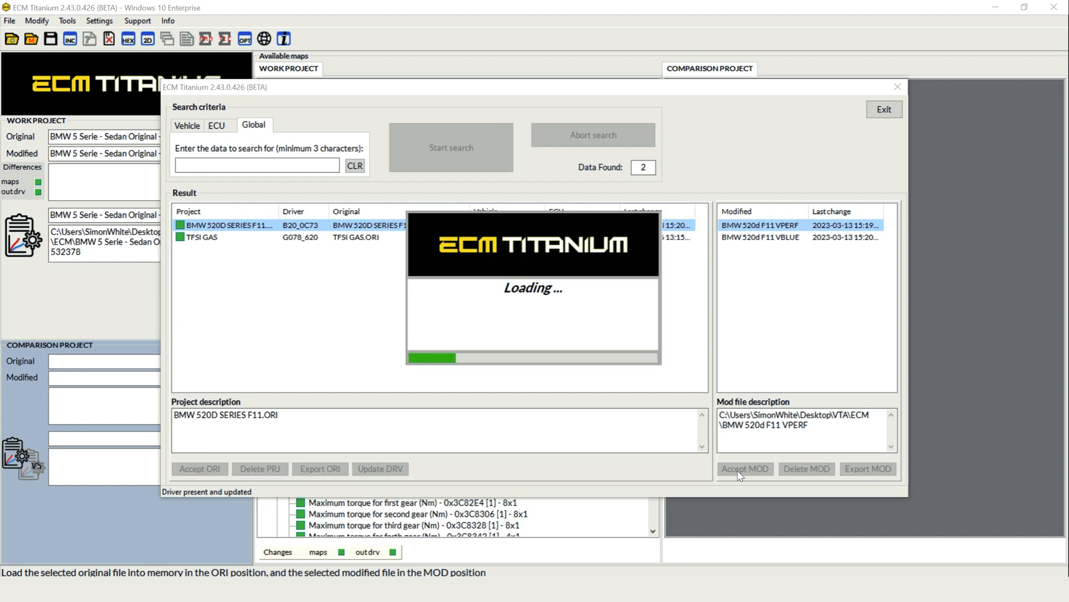
- Confirm loading the VPERF original and modified files as the comparison project
{"action": "left_click", "coordinate": [745, 469]}
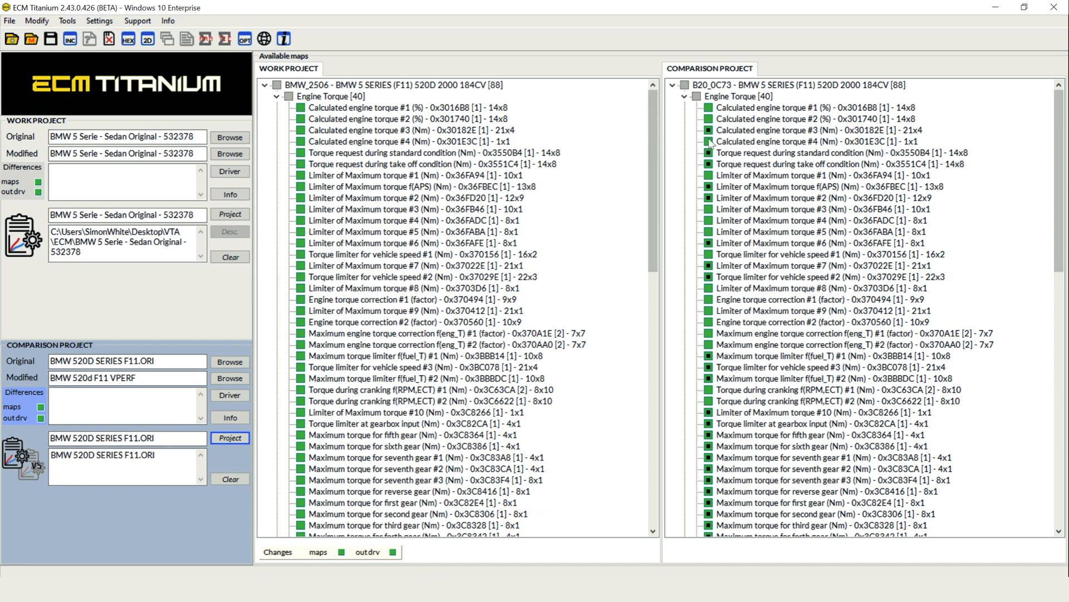
{"action": "mouse_move", "coordinate": [712, 286]}
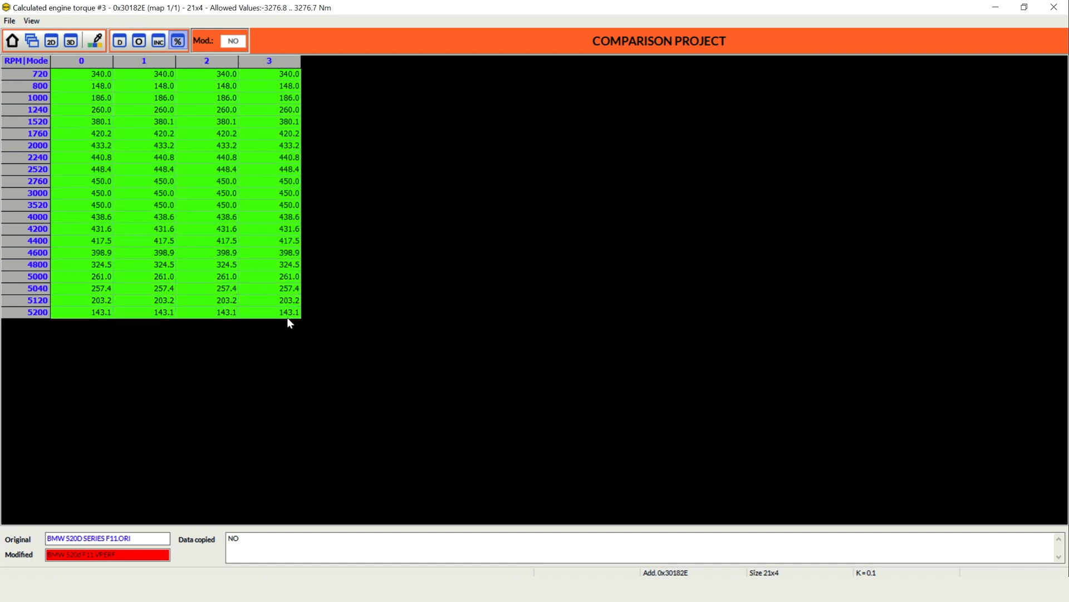
{"action": "mouse_move", "coordinate": [282, 327]}
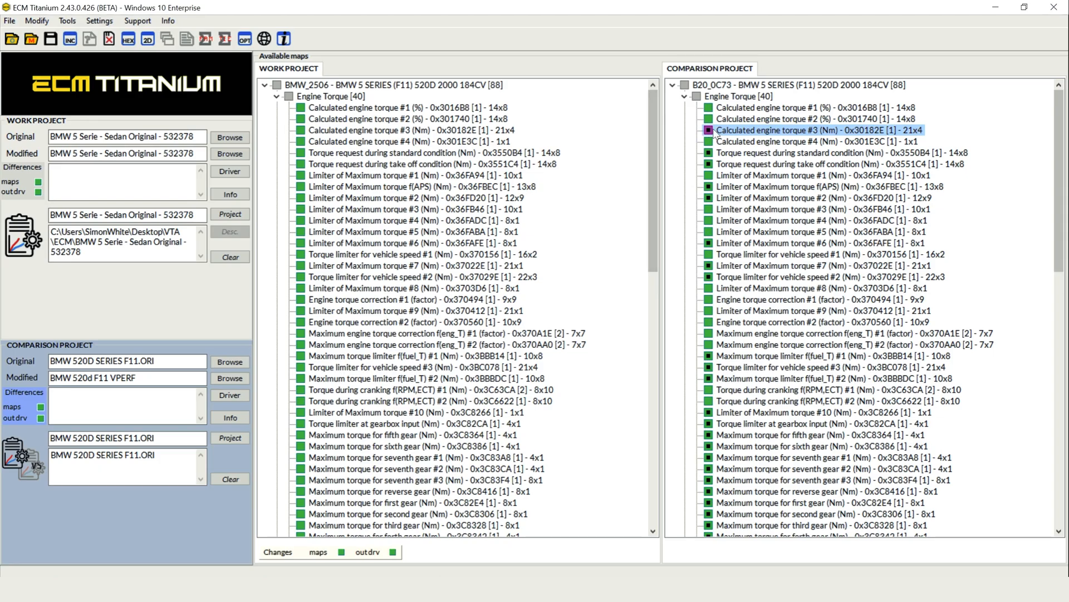
{"action": "mouse_move", "coordinate": [327, 132]}
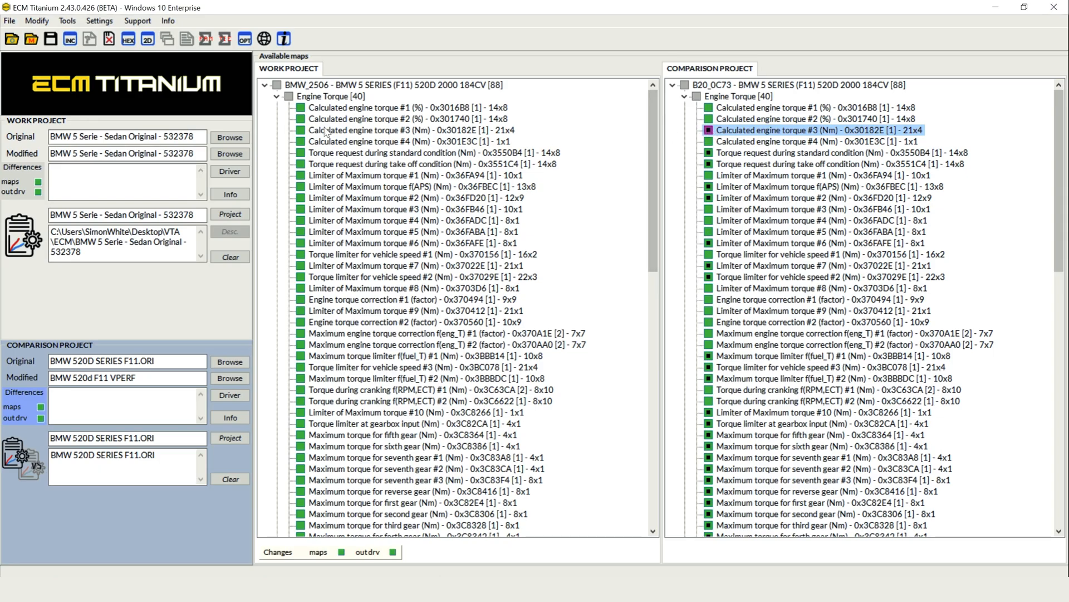
- Bring up the work project's Calculated engine torque #3 table for pasting the copied values
{"action": "left_click", "coordinate": [409, 130]}
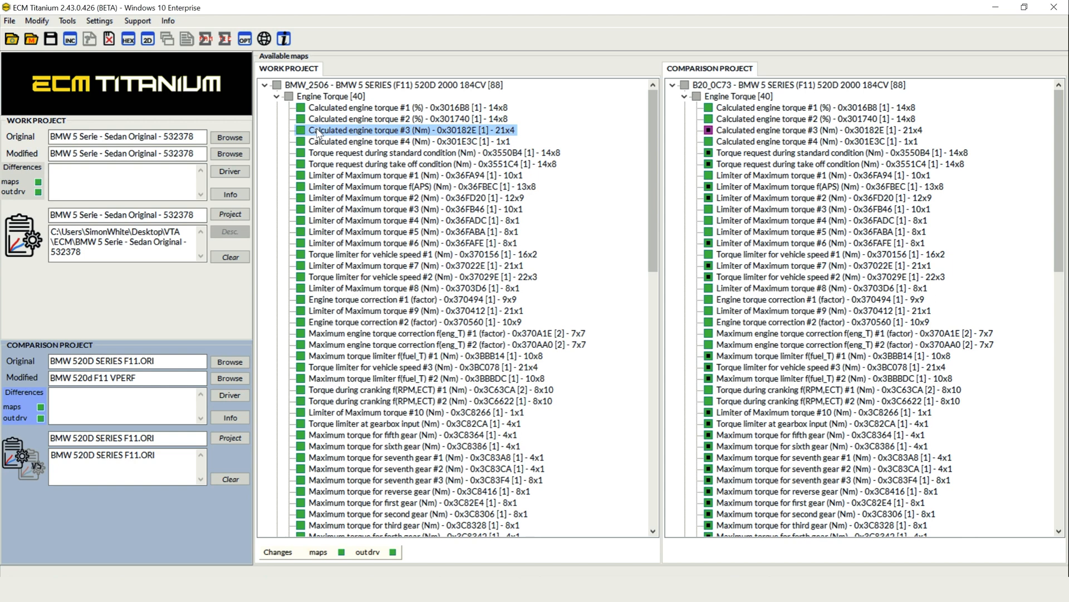
{"action": "double_click", "coordinate": [414, 129]}
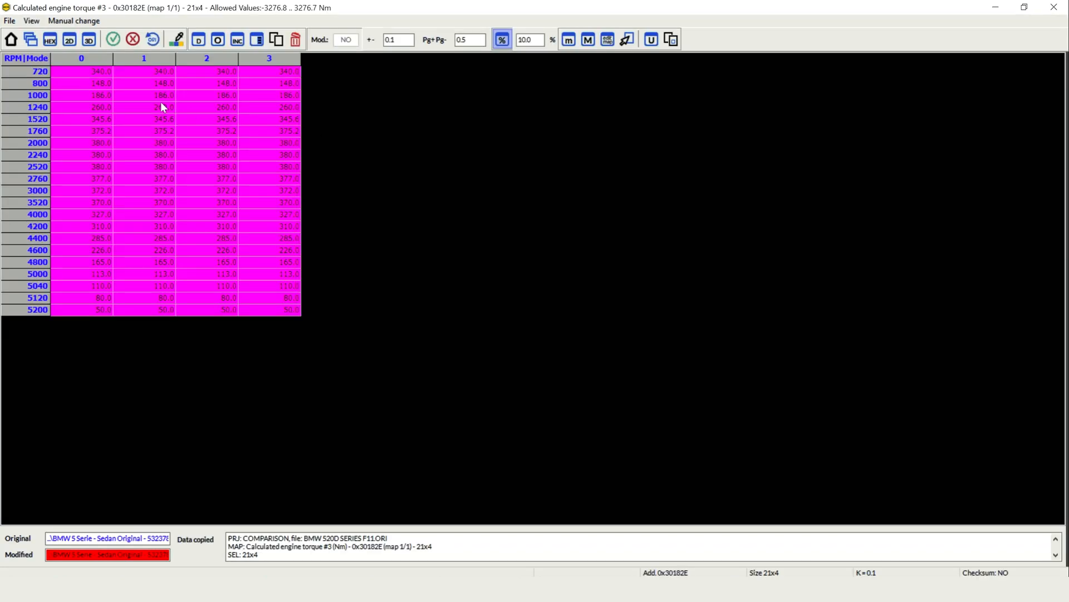
{"action": "mouse_move", "coordinate": [93, 78]}
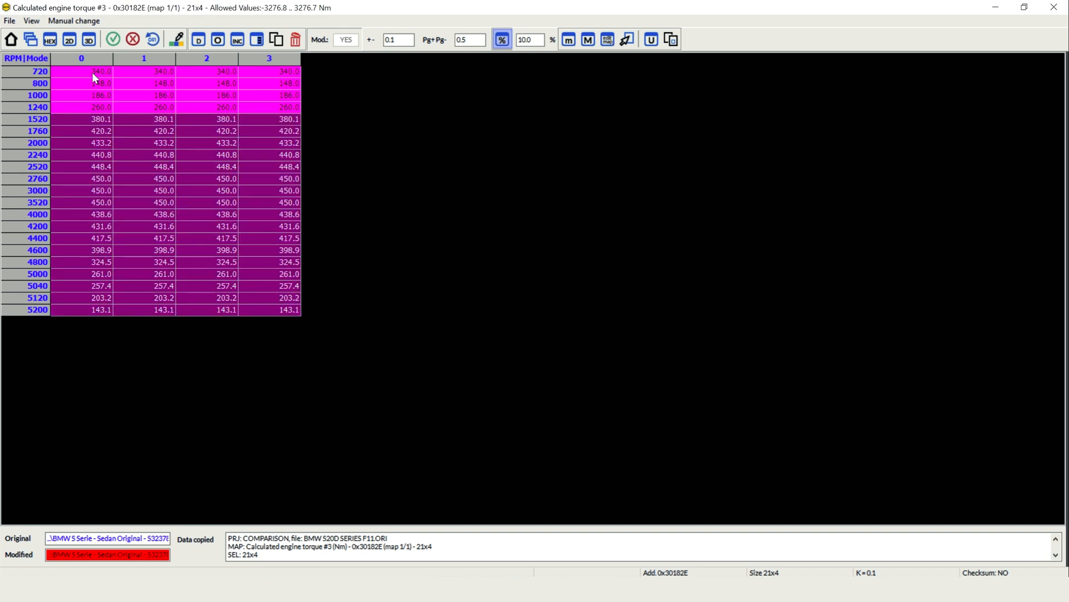
{"action": "mouse_move", "coordinate": [98, 79]}
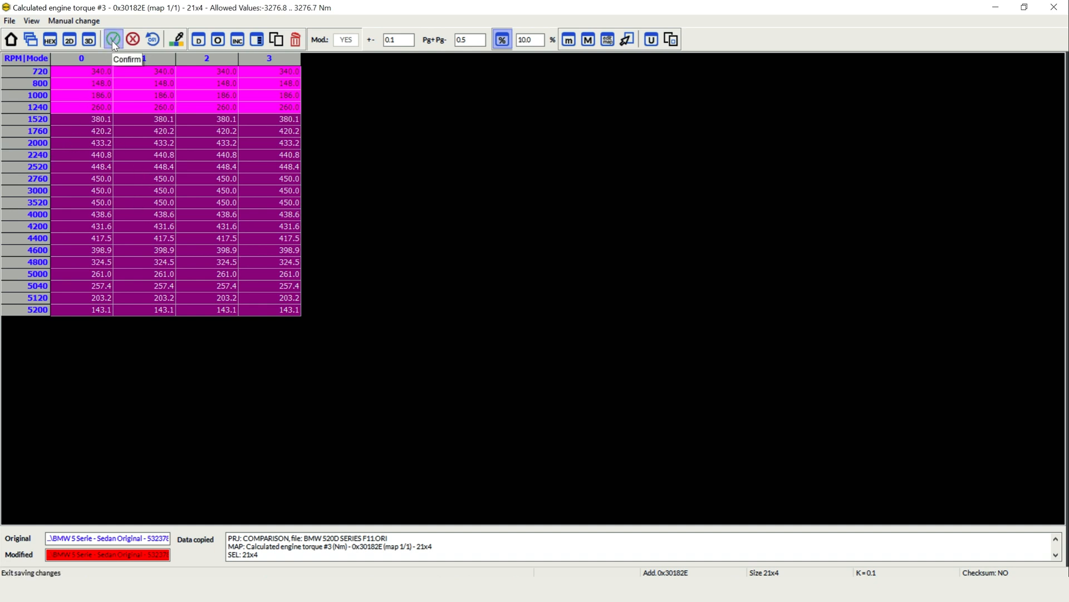
- Close the torque #3 table once choosing exit without saving
{"action": "left_click", "coordinate": [113, 39]}
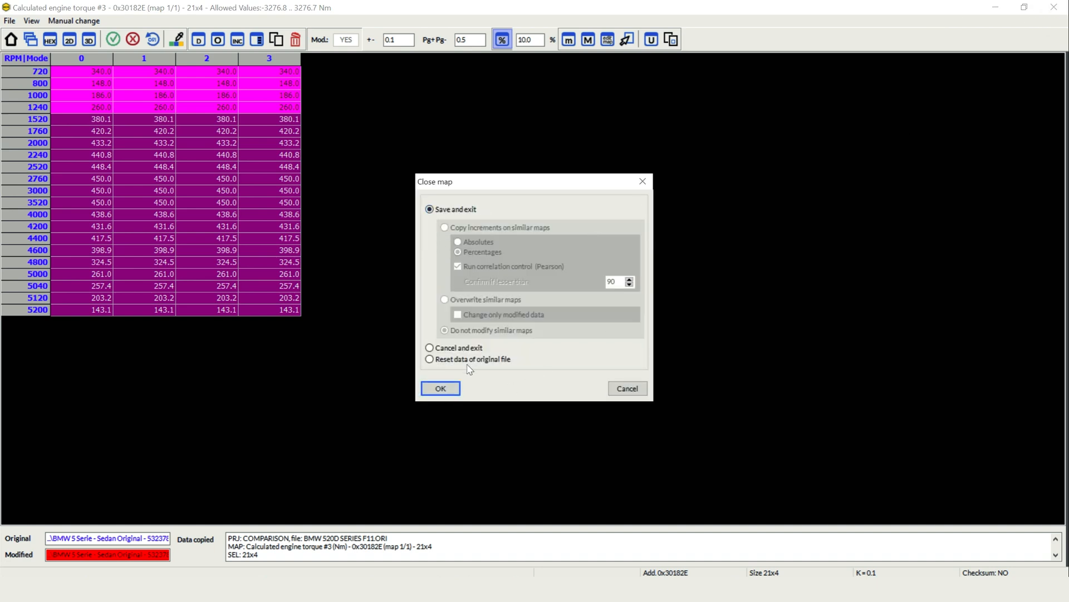
{"action": "left_click", "coordinate": [430, 347]}
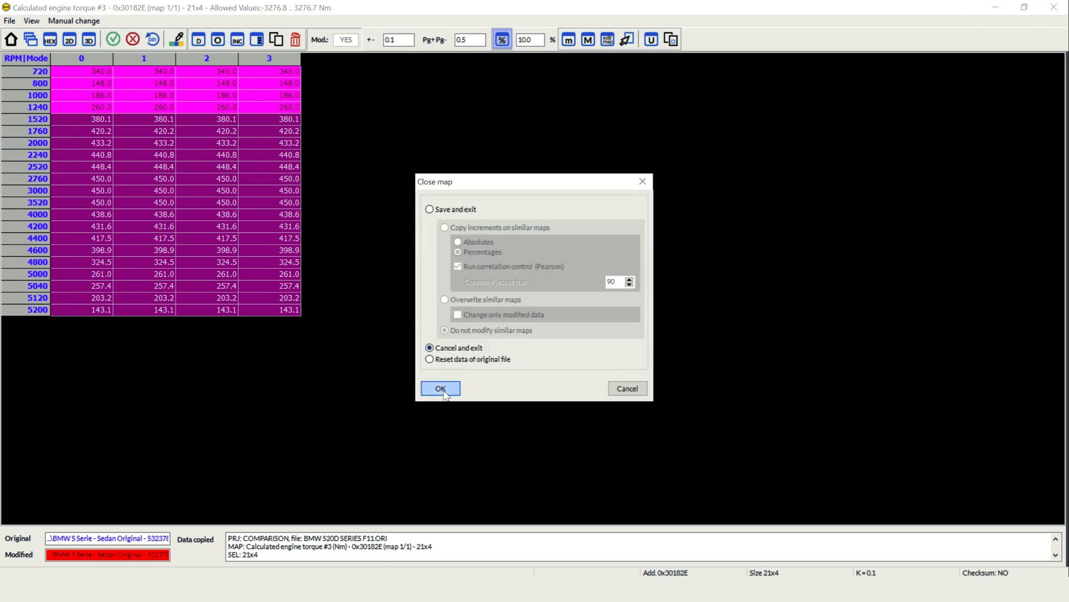
{"action": "left_click", "coordinate": [440, 388]}
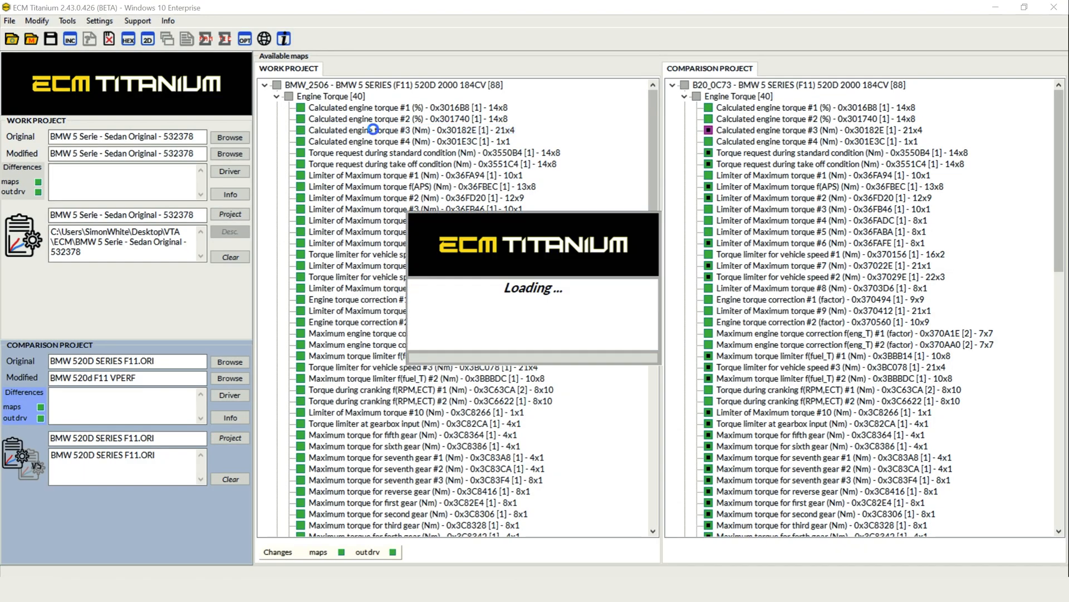
- Reopen Calculated engine torque #3 and close it with Save and exit, similar maps untouched
{"action": "double_click", "coordinate": [372, 129]}
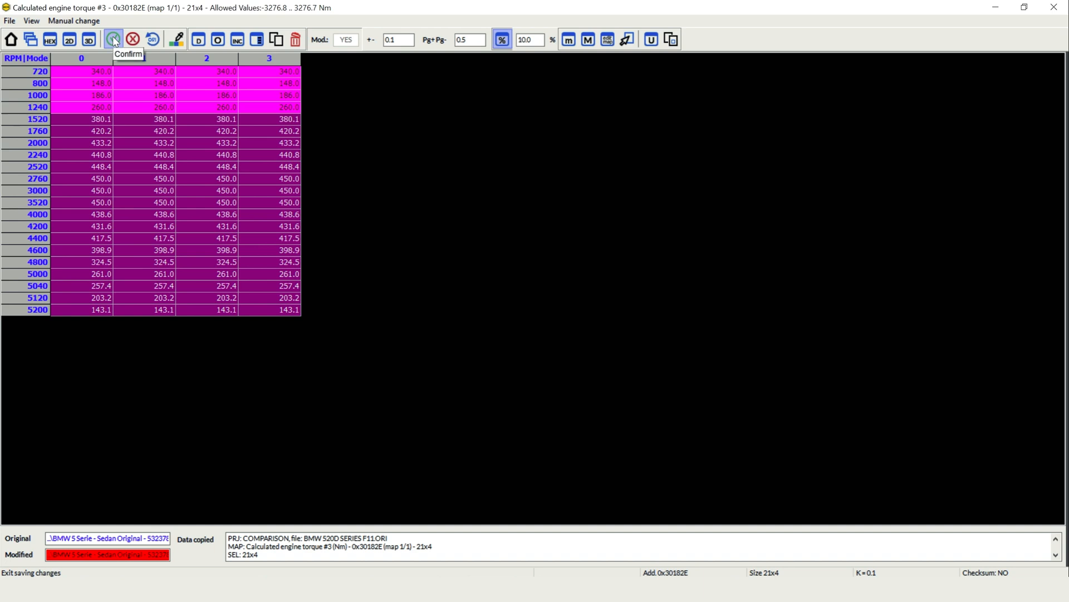
{"action": "left_click", "coordinate": [114, 39]}
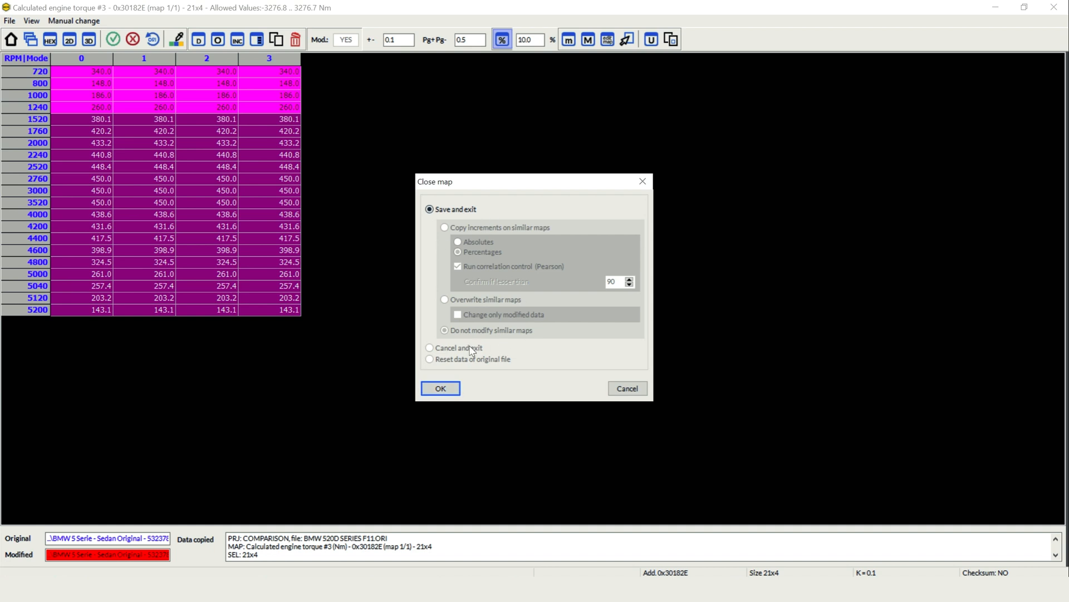
{"action": "mouse_move", "coordinate": [449, 286]}
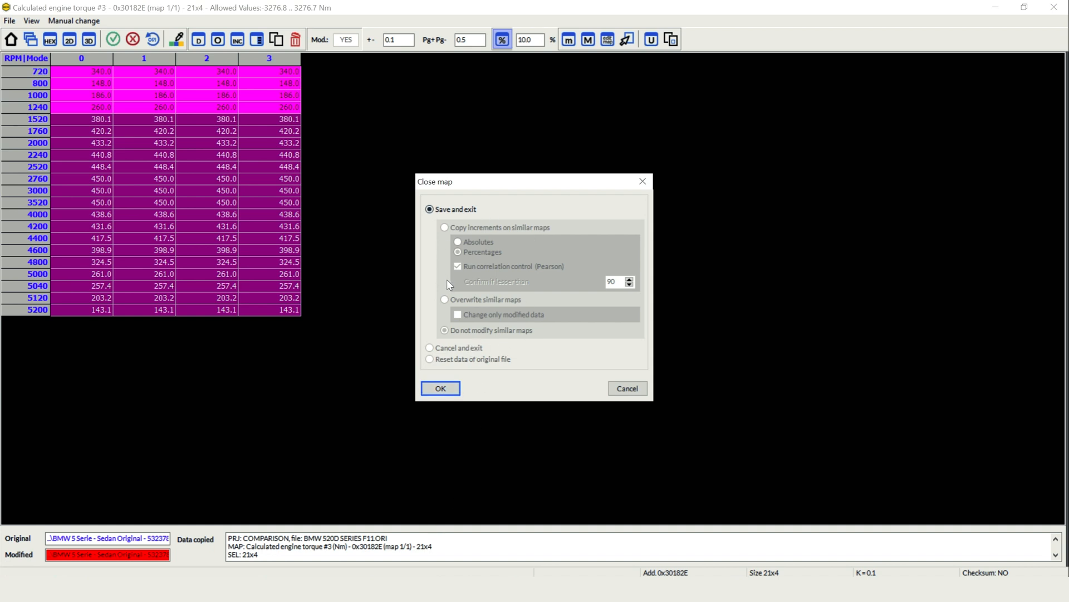
{"action": "left_click", "coordinate": [439, 388]}
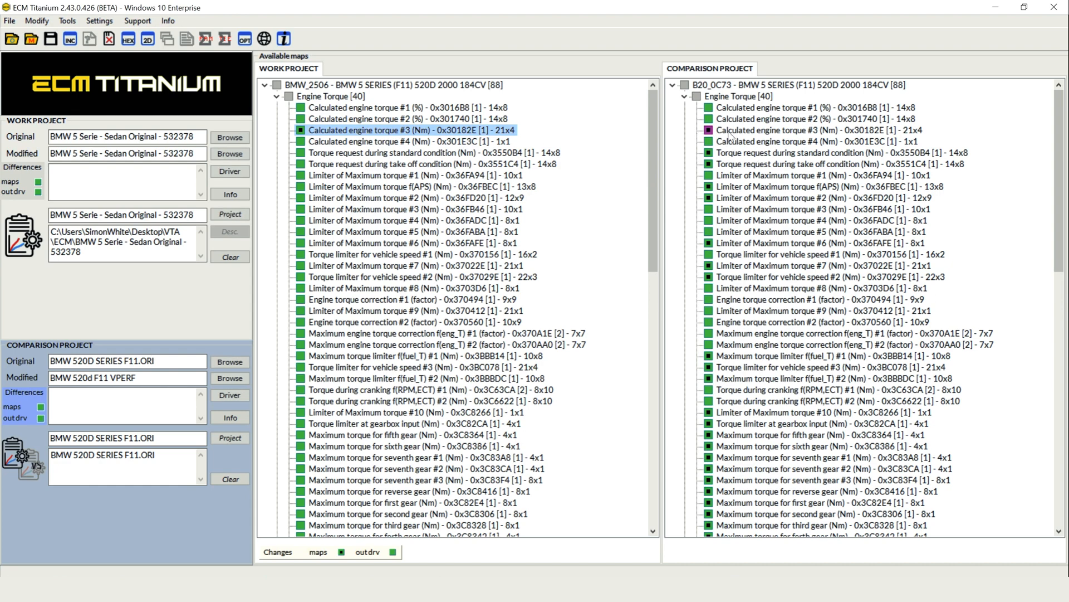
{"action": "left_click", "coordinate": [817, 129]}
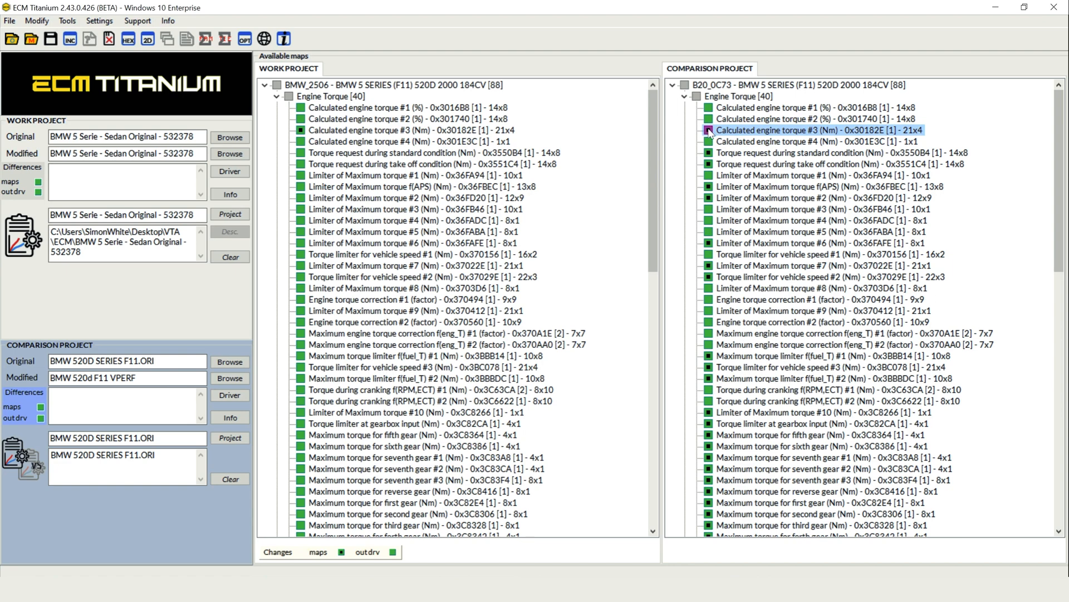
{"action": "mouse_move", "coordinate": [723, 138]}
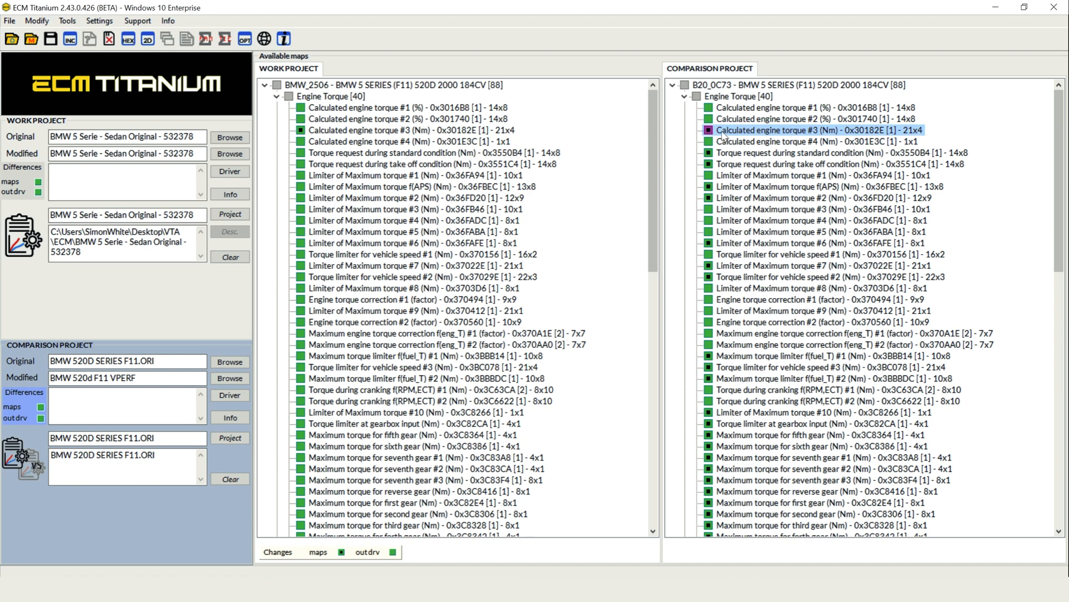
{"action": "double_click", "coordinate": [812, 130]}
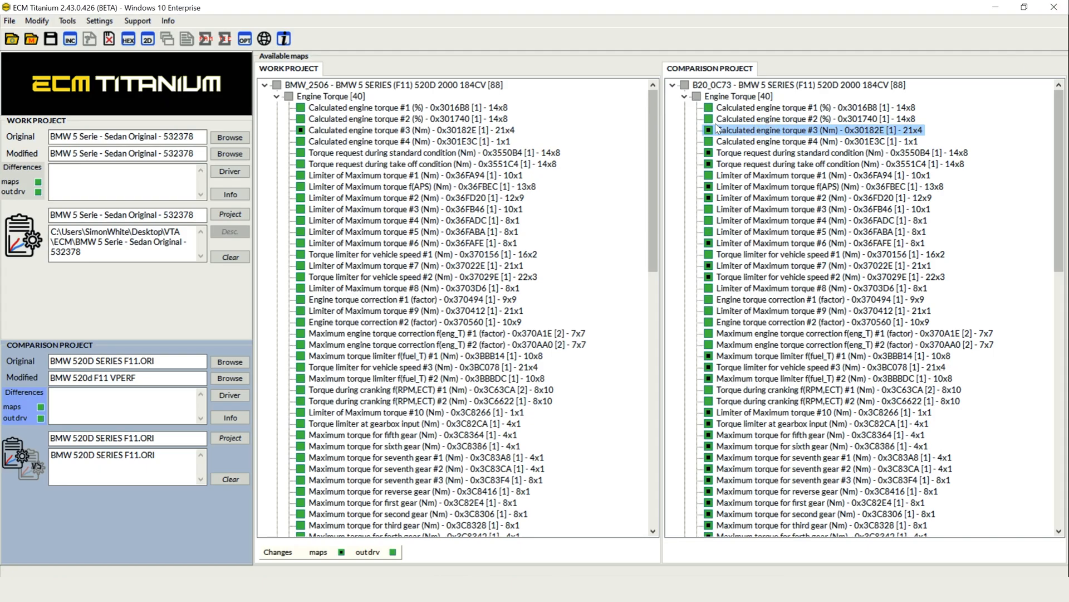
{"action": "mouse_move", "coordinate": [726, 152]}
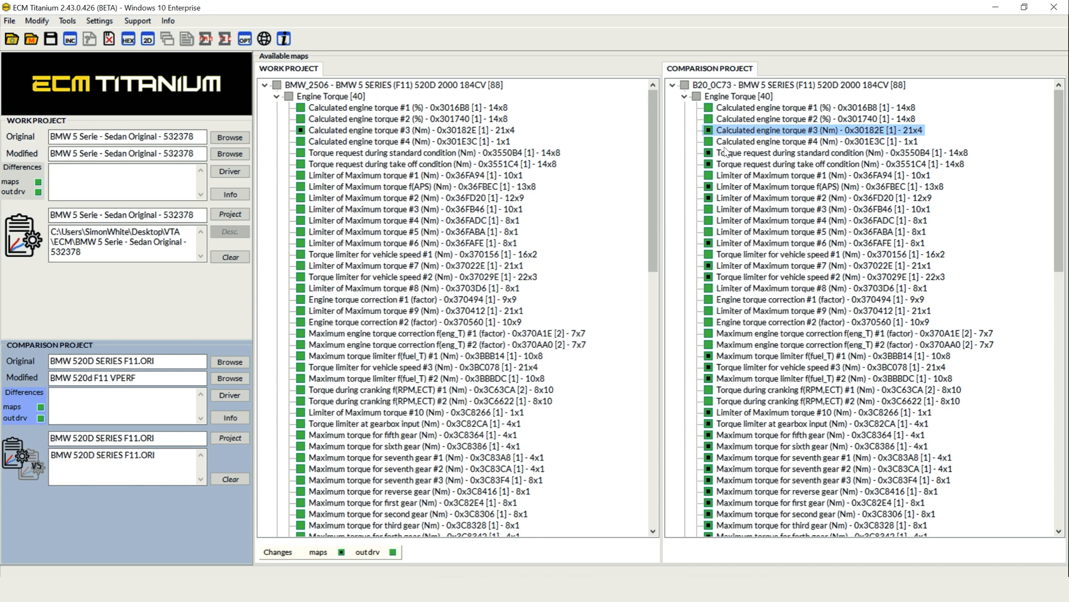
{"action": "mouse_move", "coordinate": [514, 189]}
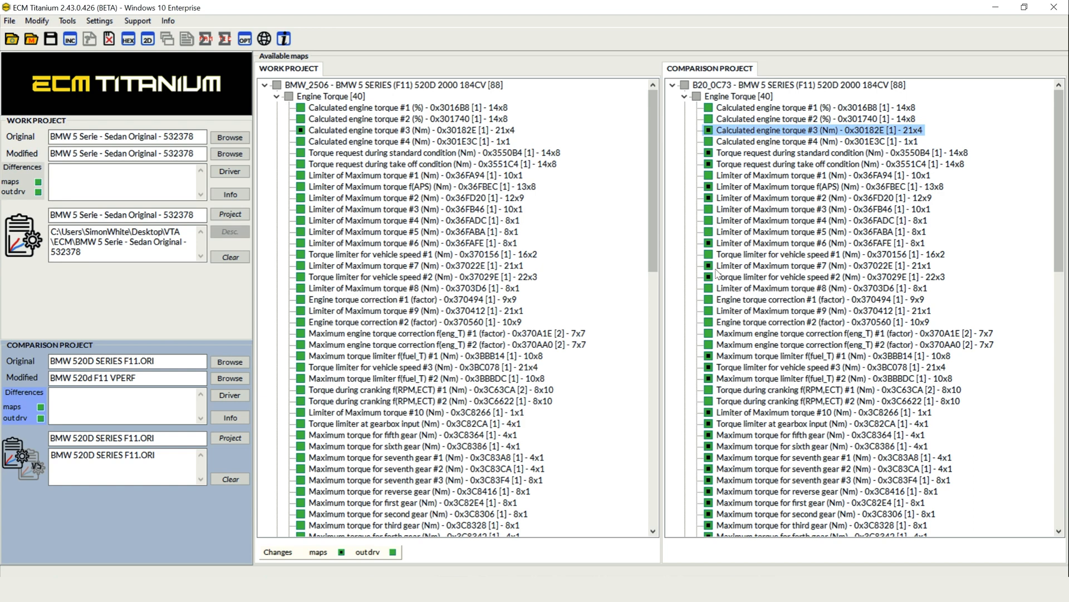
{"action": "mouse_move", "coordinate": [245, 93]}
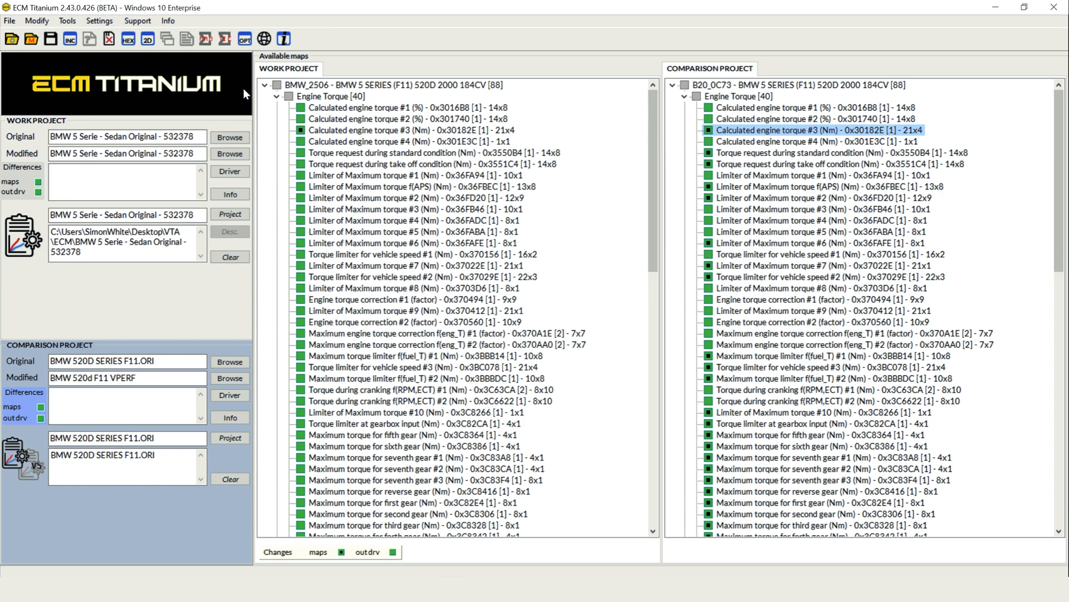
{"action": "mouse_move", "coordinate": [147, 39]}
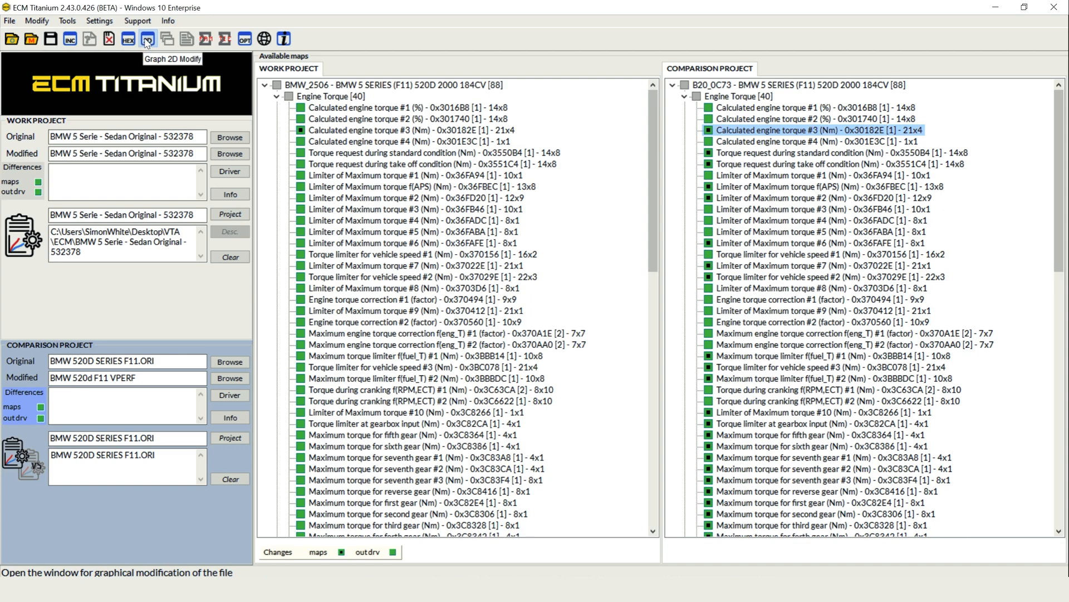
- Show both files in the 2D graphic editor and step to the Torque request during take off map
{"action": "left_click", "coordinate": [146, 38]}
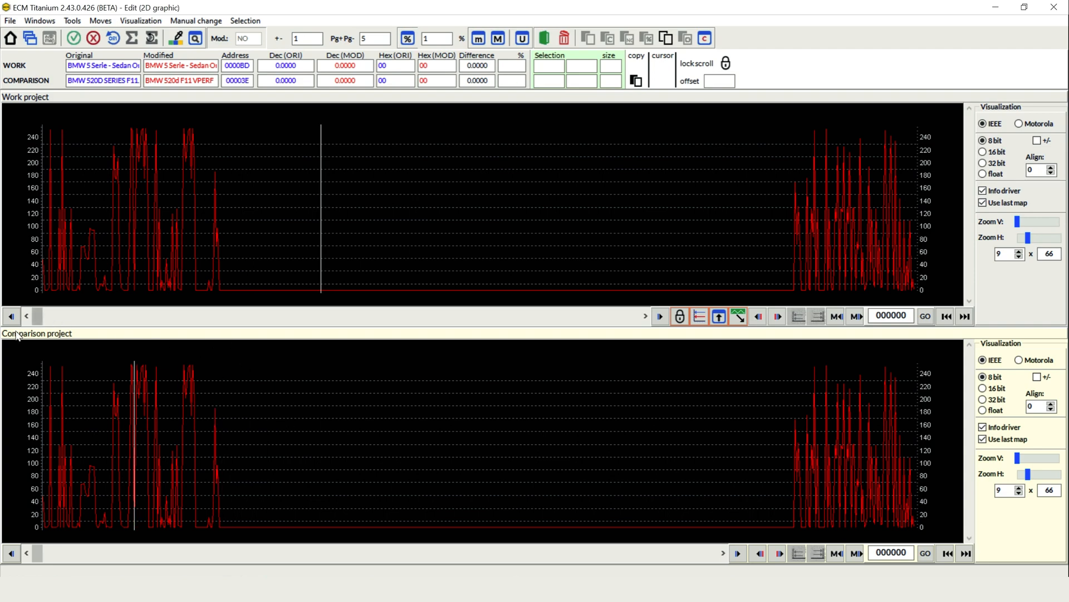
{"action": "left_click", "coordinate": [778, 554]}
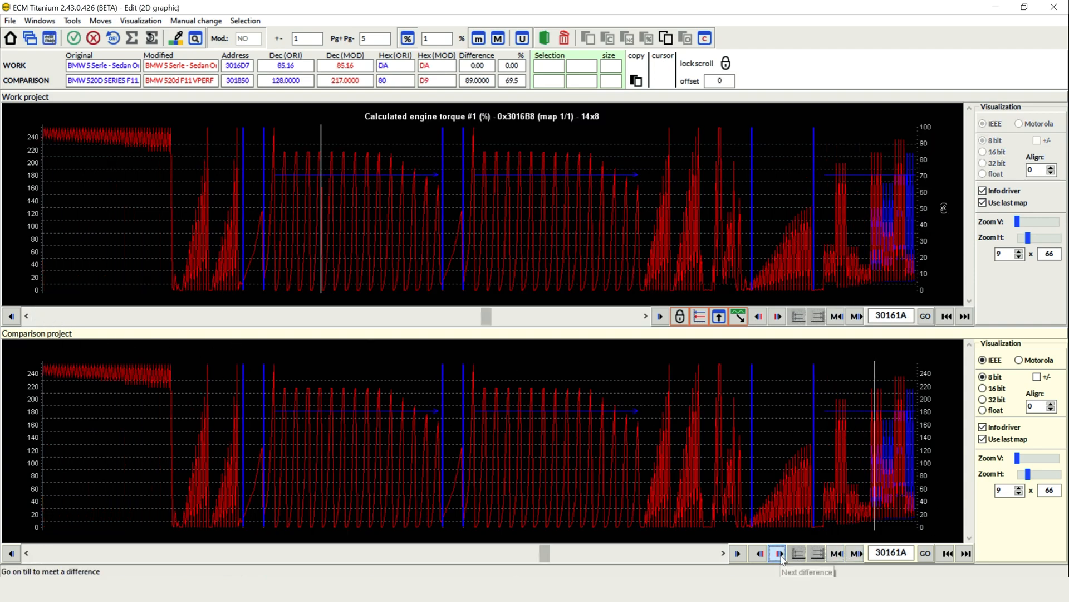
{"action": "left_click", "coordinate": [778, 554]}
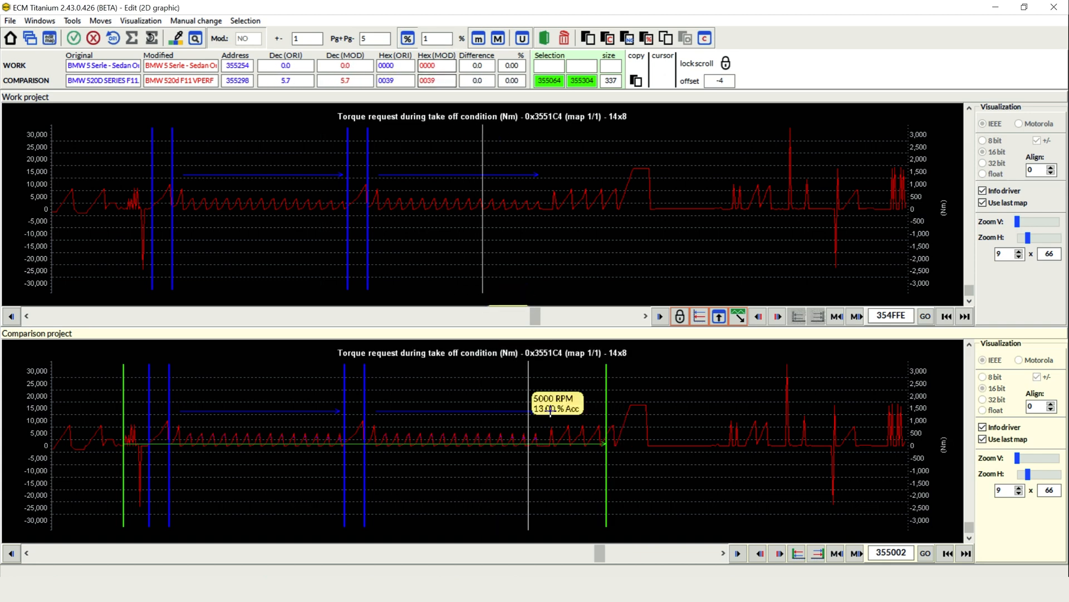
- Align the charts, copy the VPERF take-off torque block and paste it at the matching work address
{"action": "left_click", "coordinate": [699, 316]}
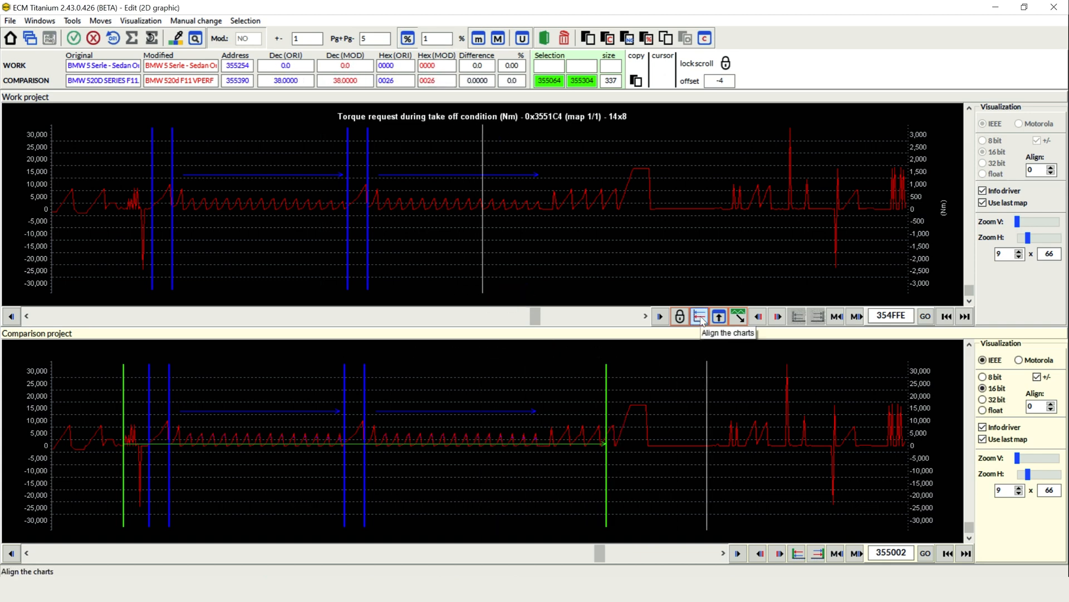
{"action": "left_click", "coordinate": [718, 315]}
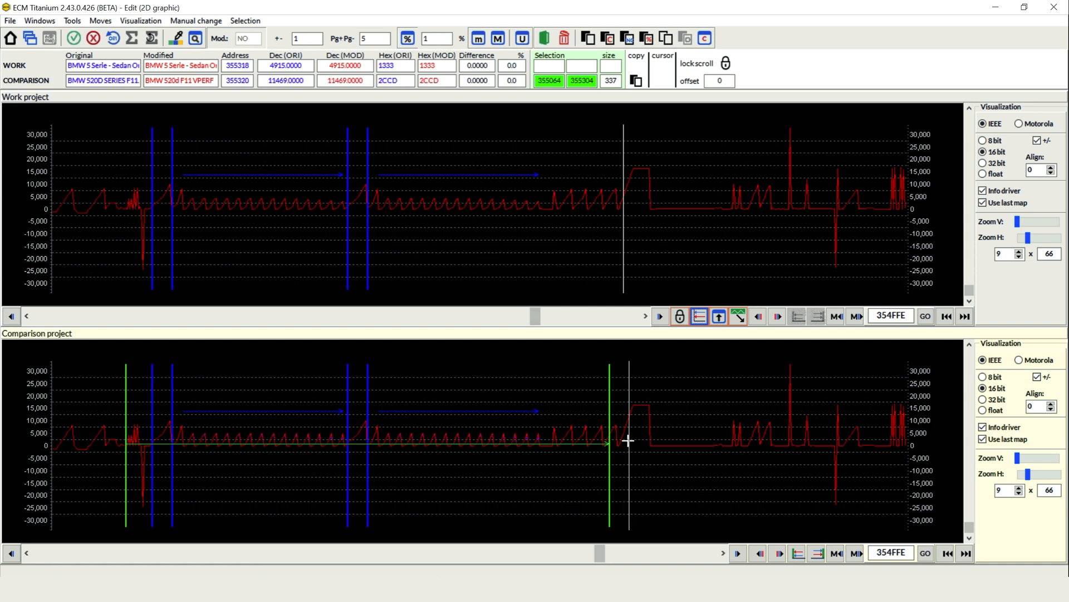
{"action": "left_click", "coordinate": [606, 38]}
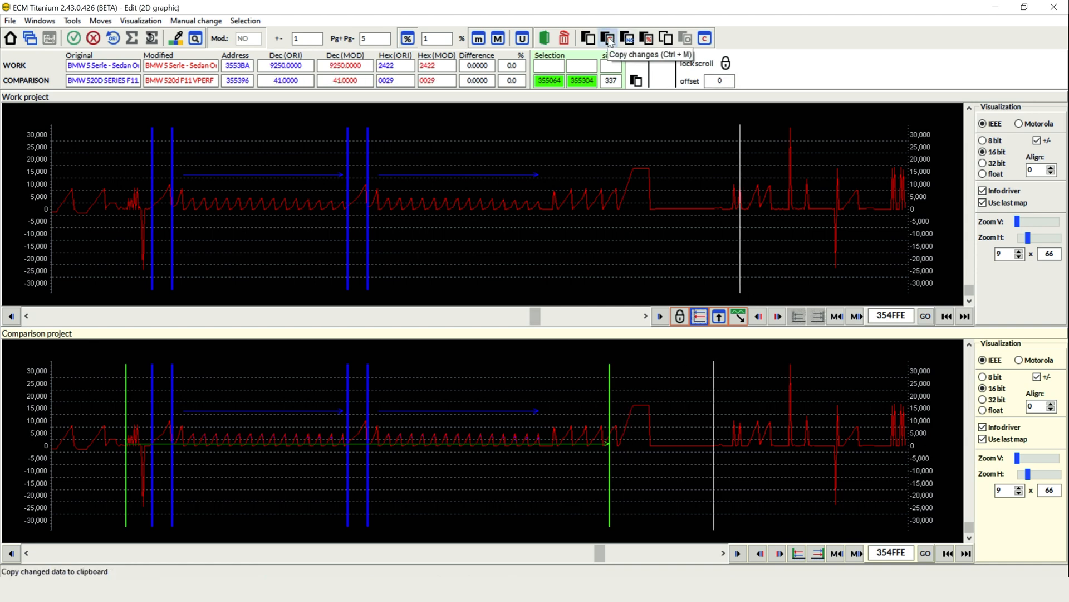
{"action": "left_click", "coordinate": [606, 38]}
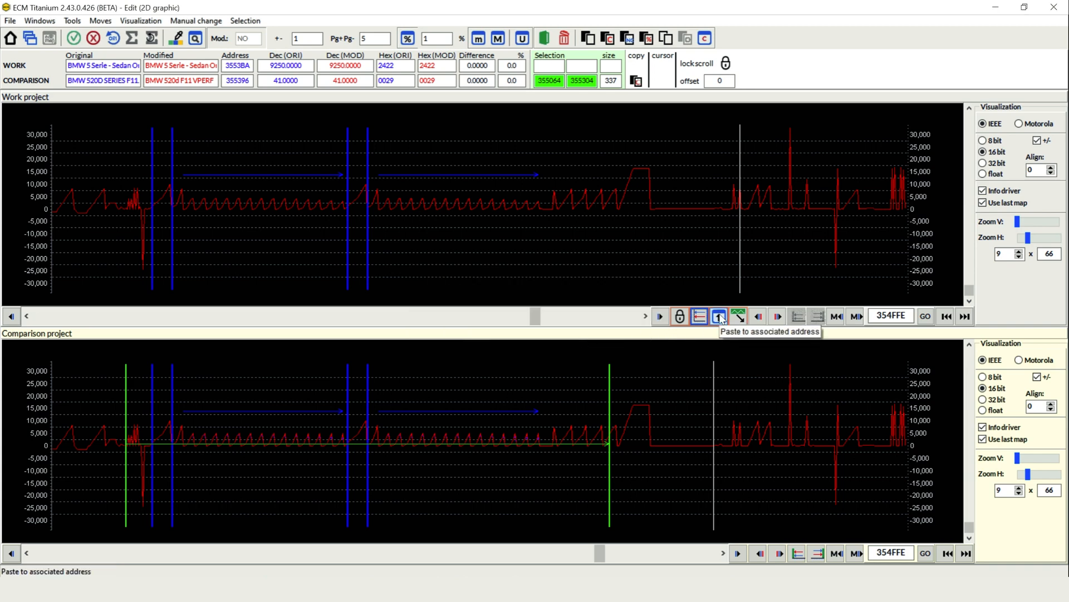
{"action": "left_click", "coordinate": [717, 315]}
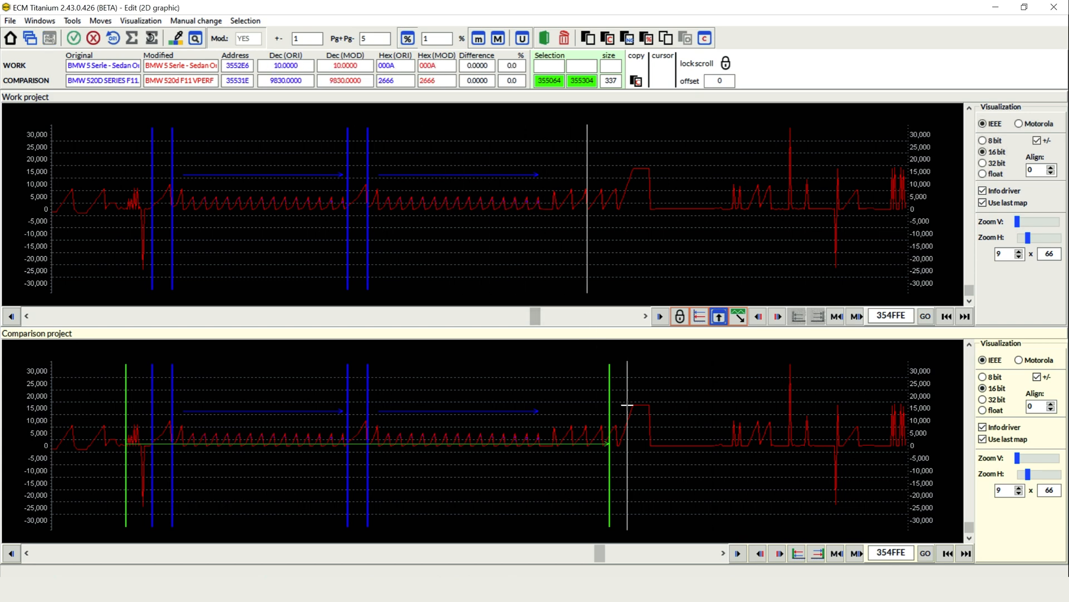
{"action": "left_click", "coordinate": [834, 554]}
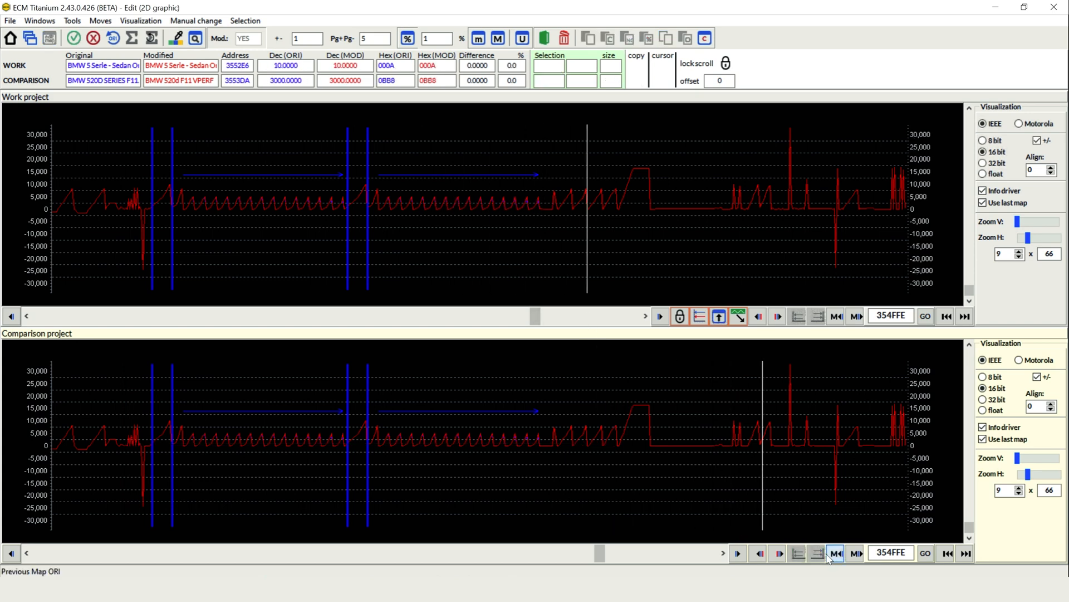
- Move to the Limiter of Maximum torque maps and mark a comparison data block for copying
{"action": "left_click", "coordinate": [778, 554]}
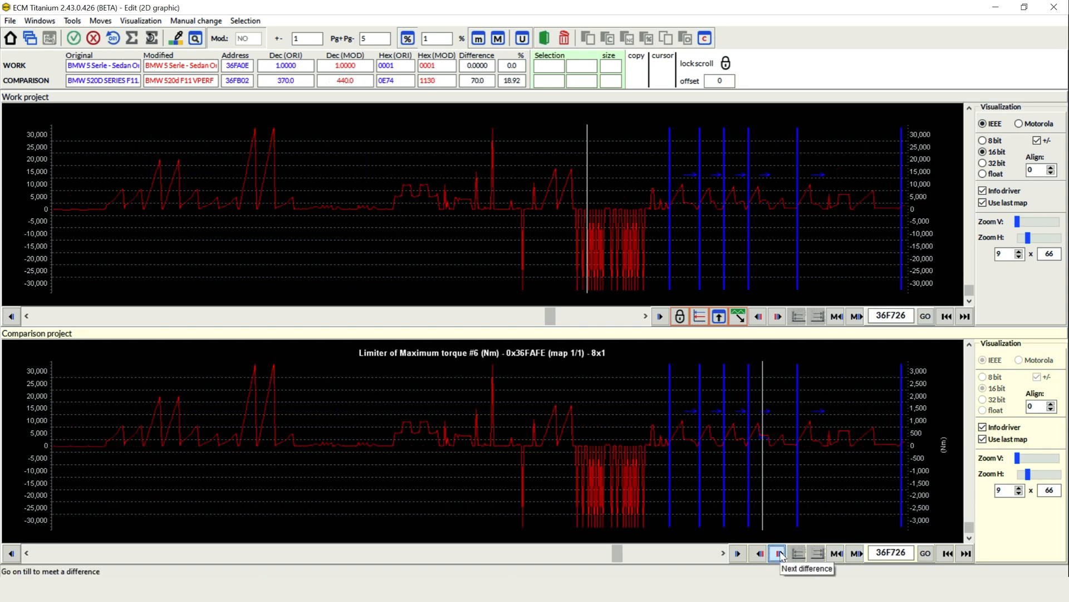
{"action": "left_click", "coordinate": [777, 554]}
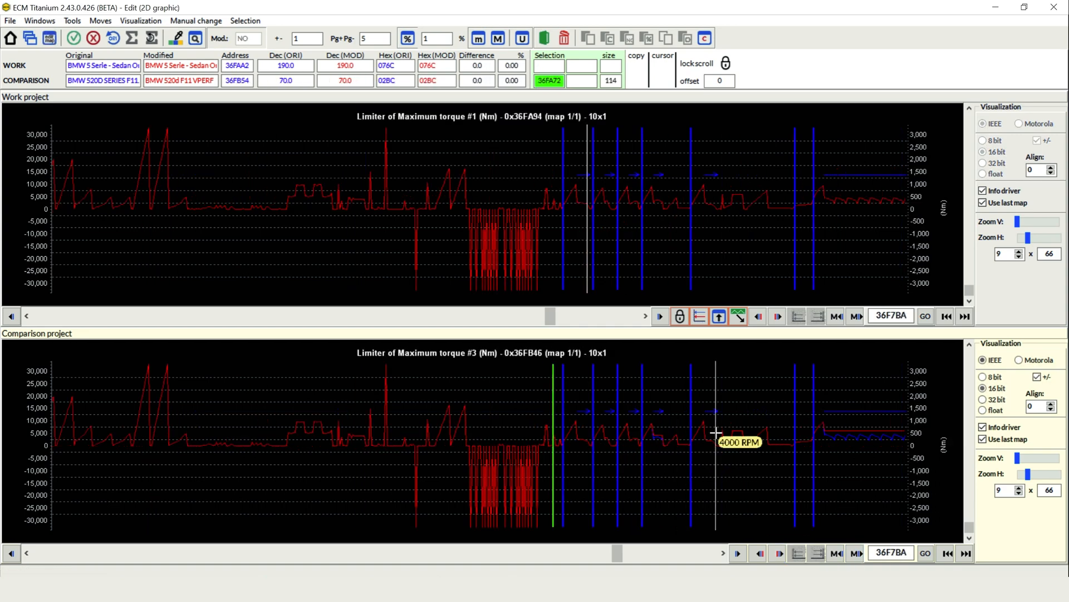
{"action": "left_click", "coordinate": [698, 315]}
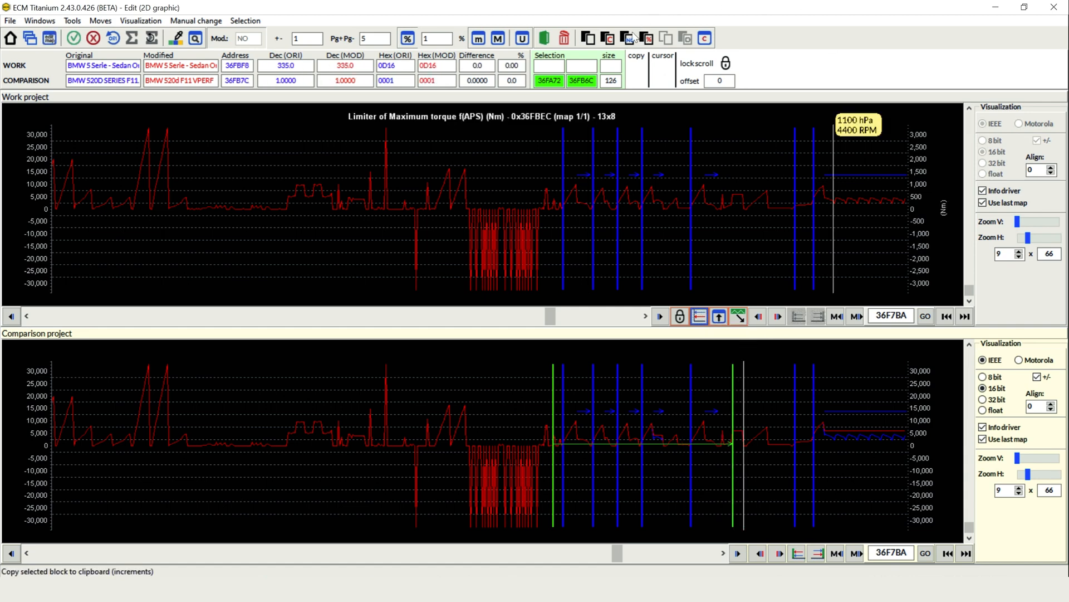
{"action": "mouse_move", "coordinate": [626, 38]}
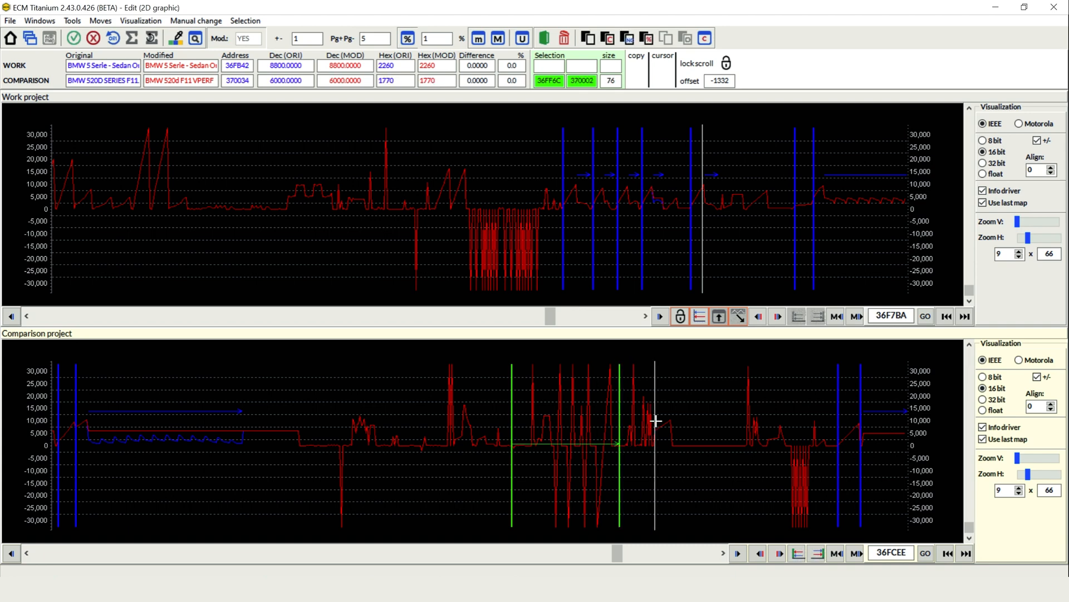
{"action": "left_click", "coordinate": [700, 315]}
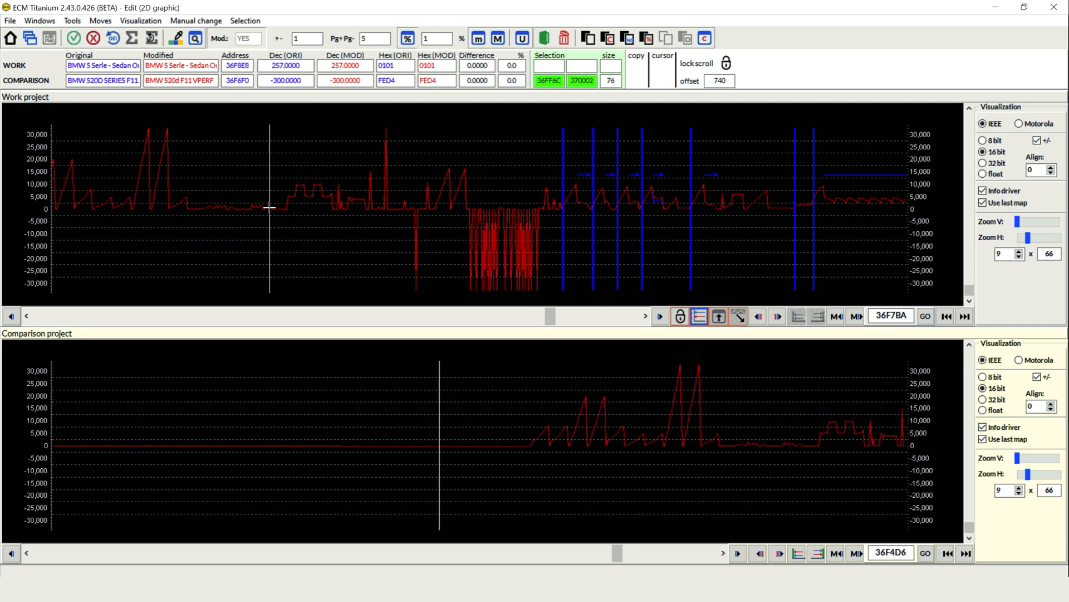
- Mark the matching block in the work chart and realign the comparison chart with it
{"action": "left_click", "coordinate": [700, 316]}
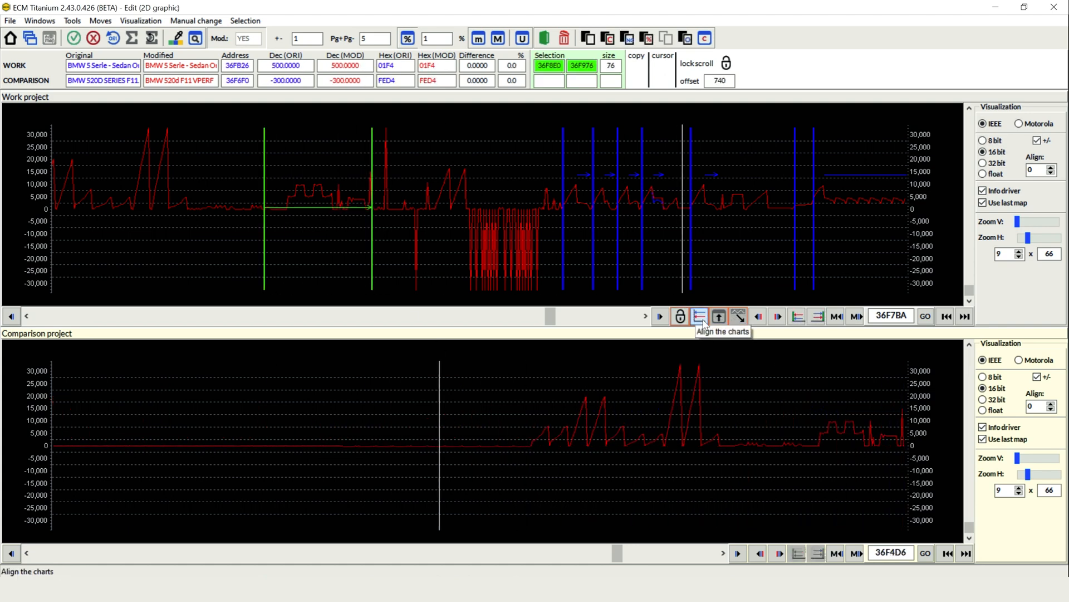
{"action": "left_click", "coordinate": [699, 315]}
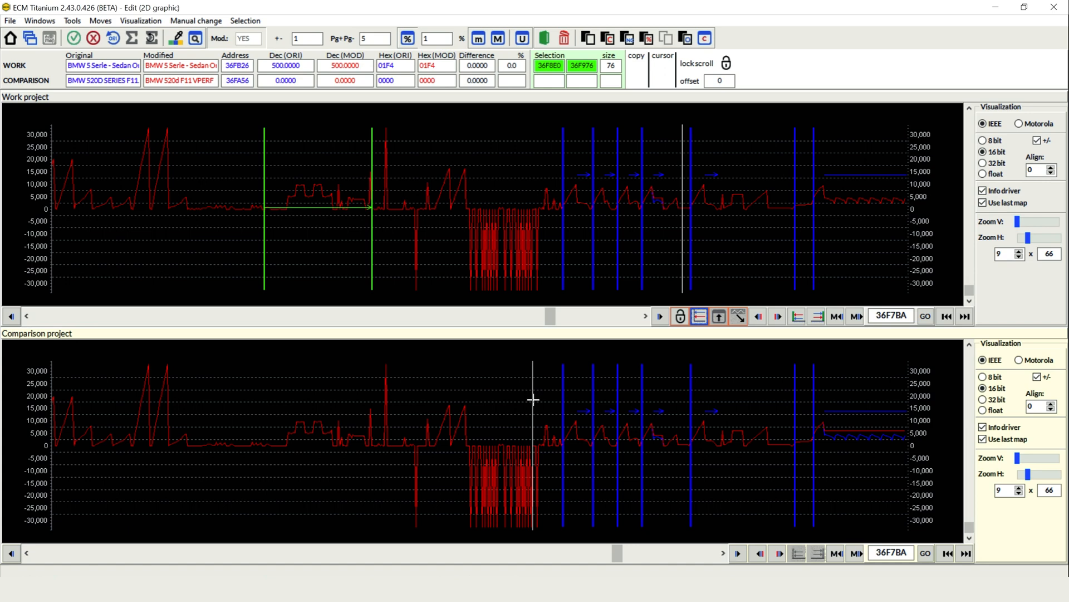
{"action": "mouse_move", "coordinate": [532, 403]}
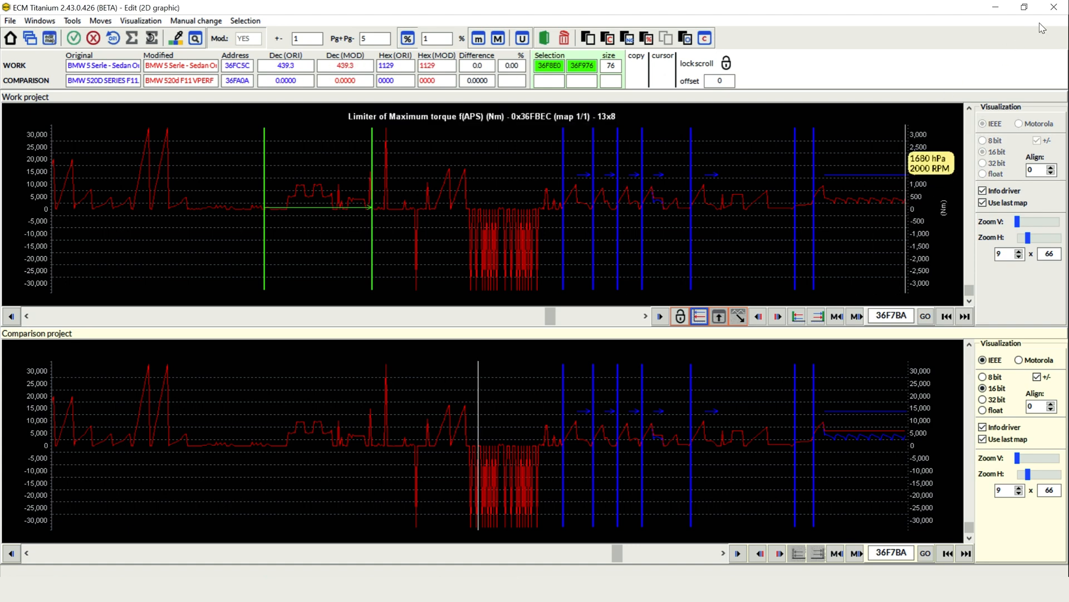
- Exit the 2D graphic editor saving changes and answer Yes to the data-change prompt
{"action": "left_click", "coordinate": [73, 37]}
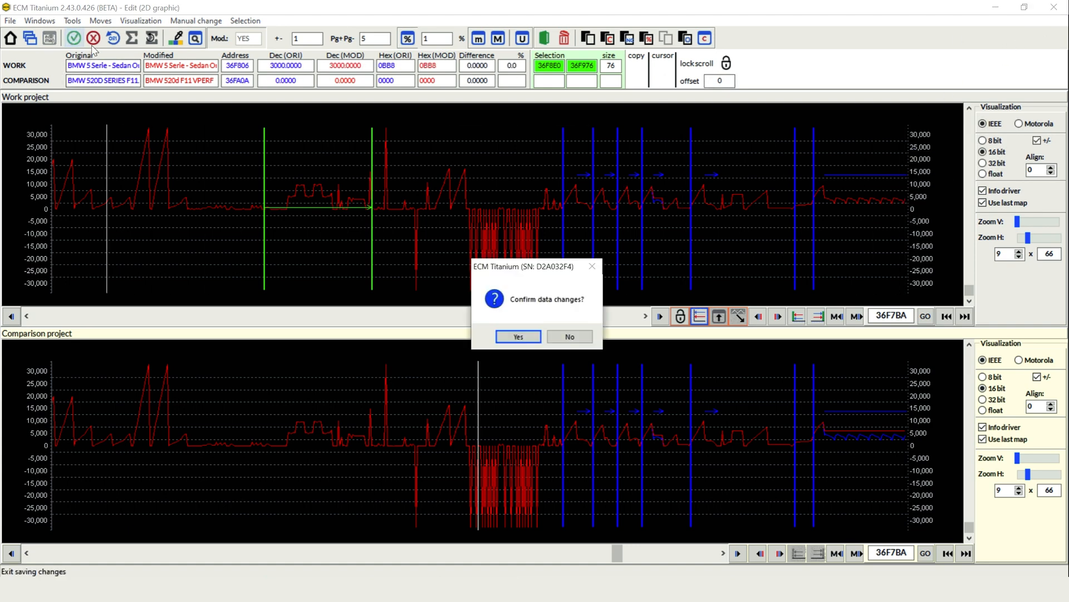
{"action": "left_click", "coordinate": [517, 336]}
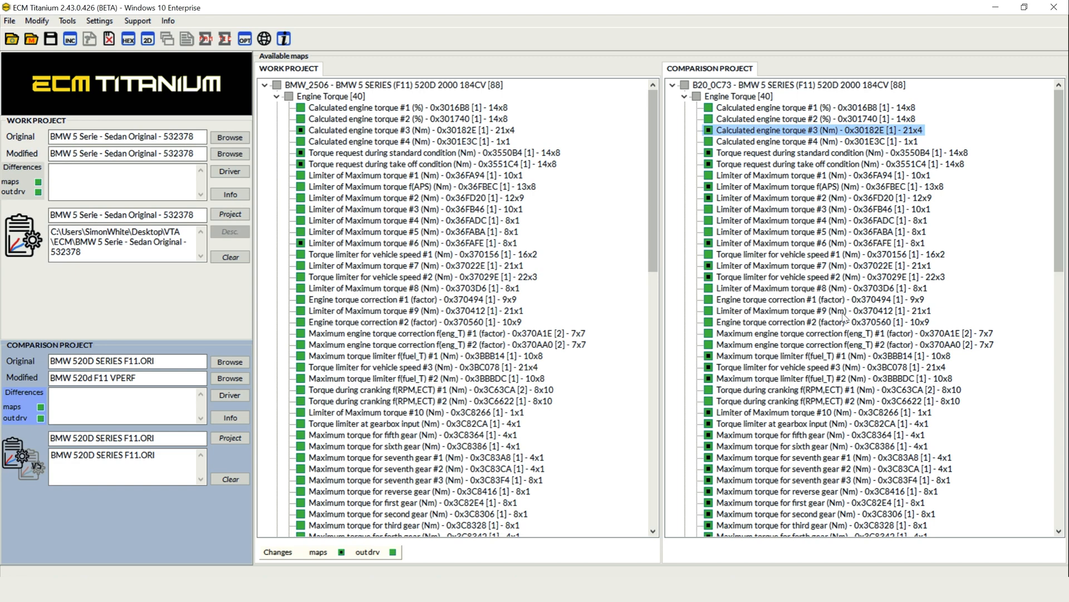
{"action": "mouse_move", "coordinate": [843, 319]}
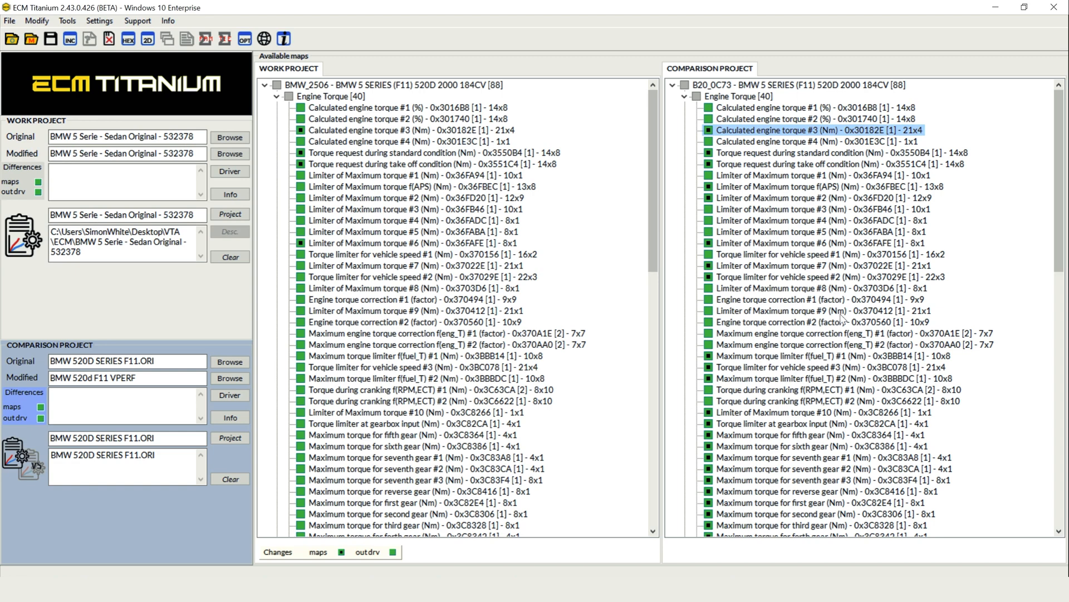